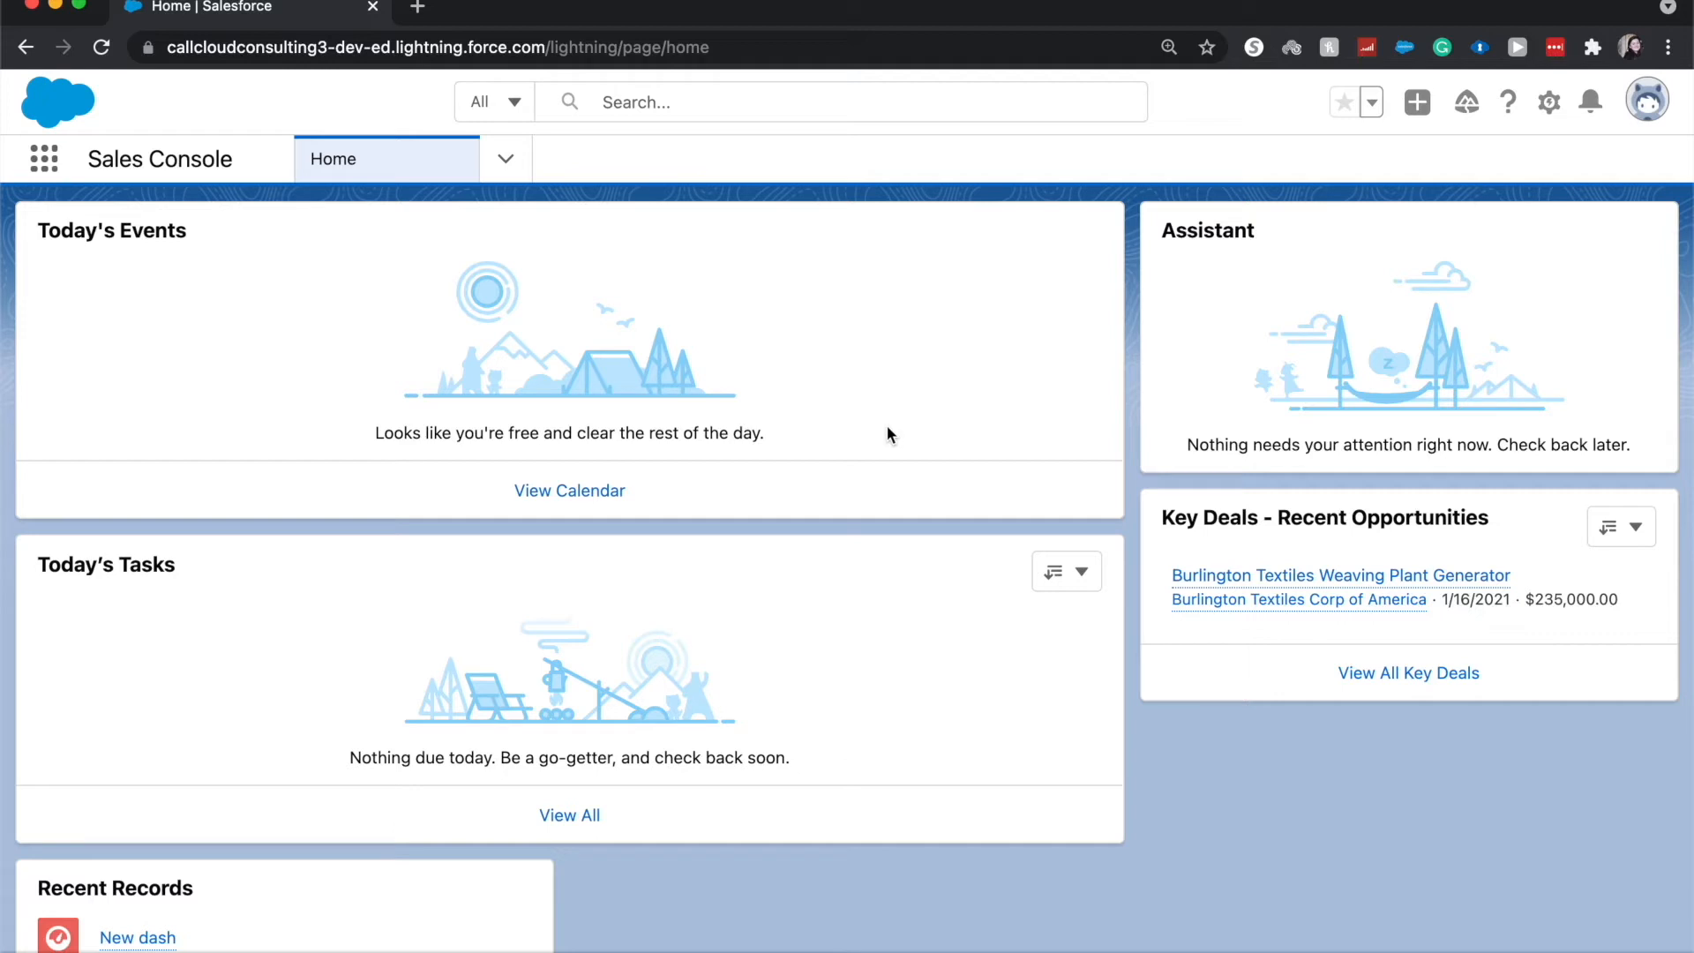
mouse_move(1368, 372)
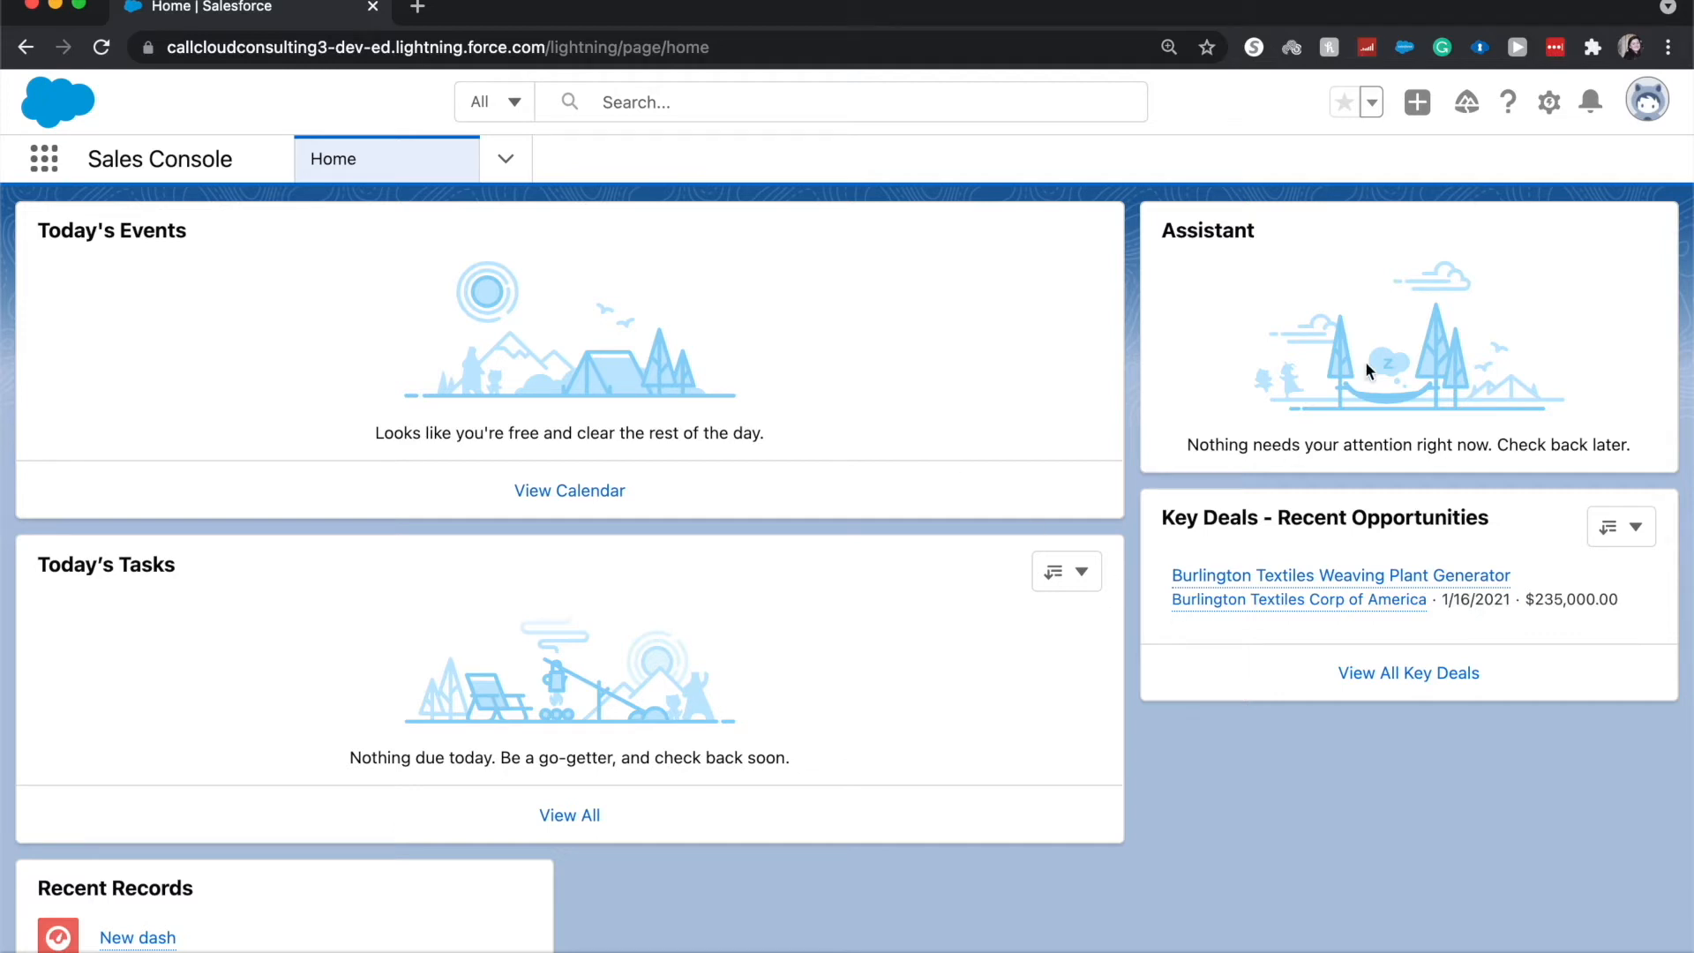
Step: Open Salesforce Setup from the gear menu in a new tab
left_click(1547, 102)
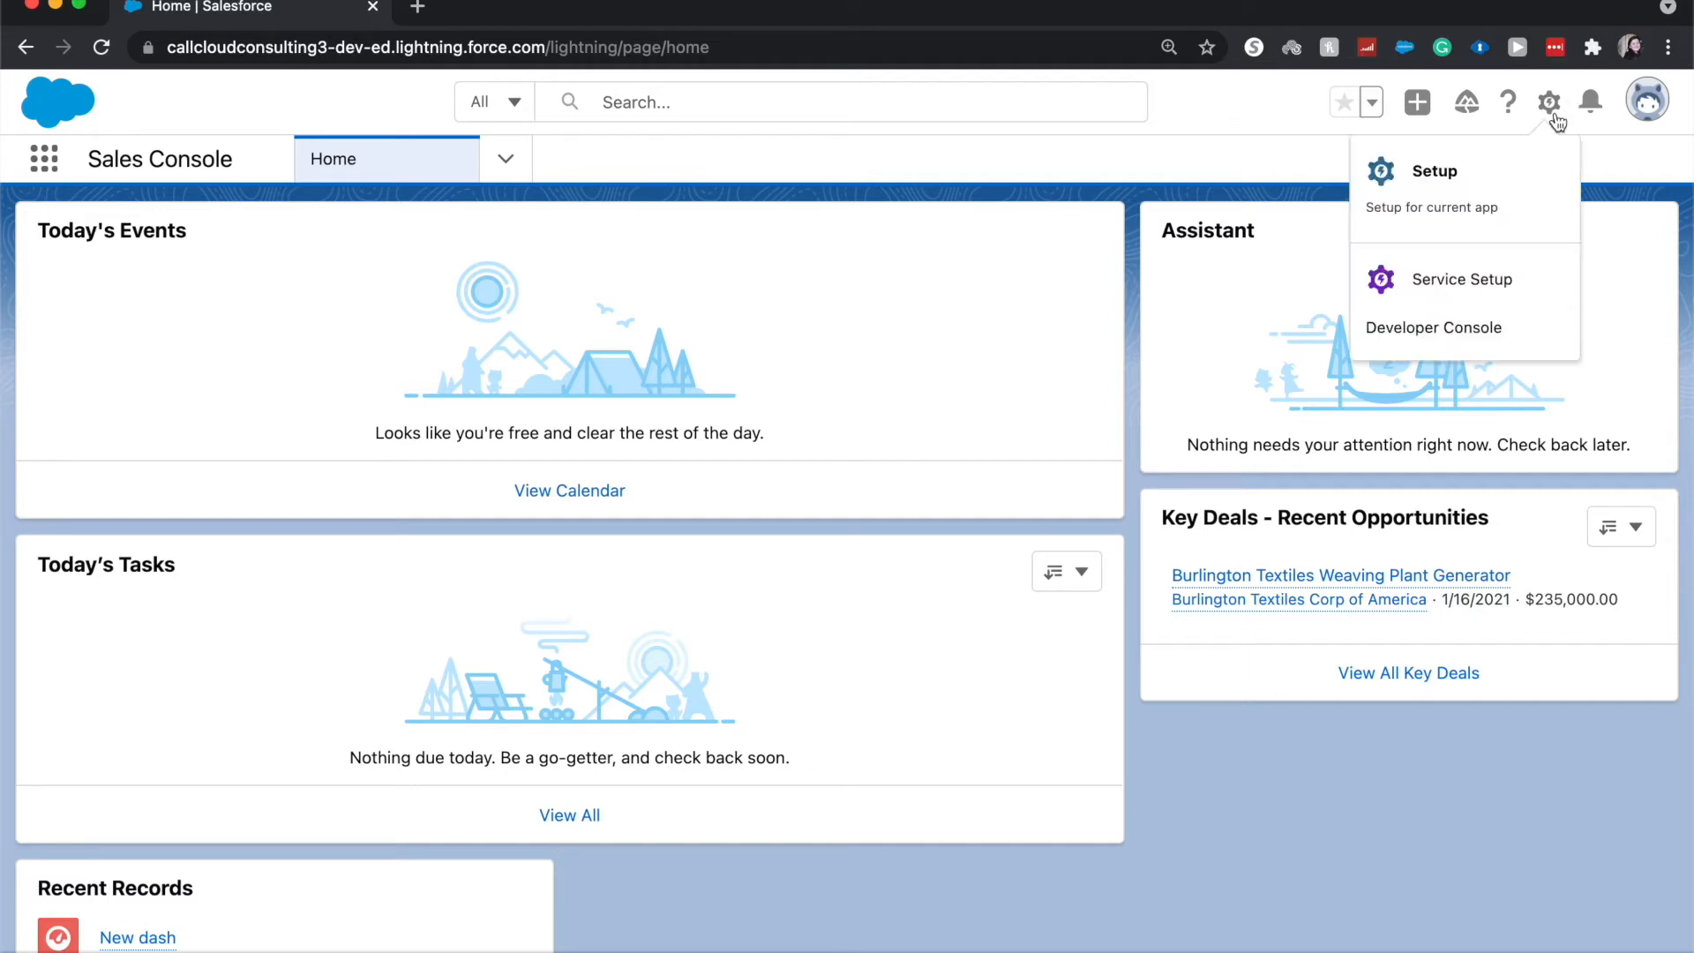
left_click(1436, 171)
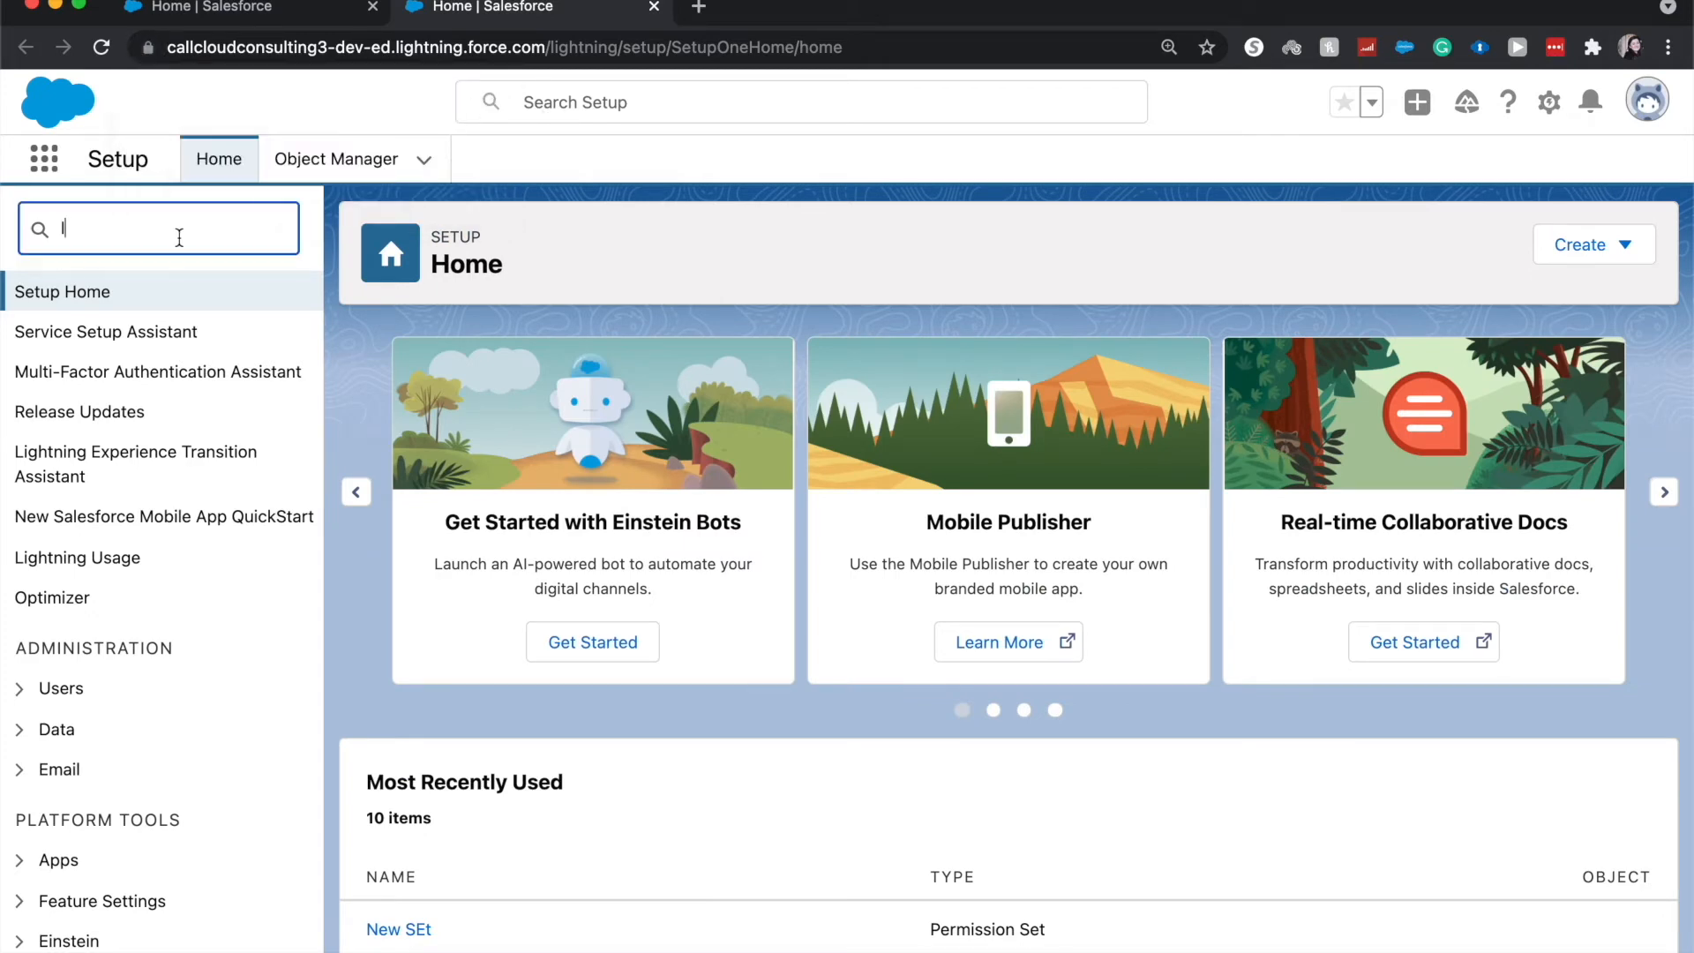
Step: Filter Setup for 'lead' and go to Lead Assignment Rules under Marketing
type("lead")
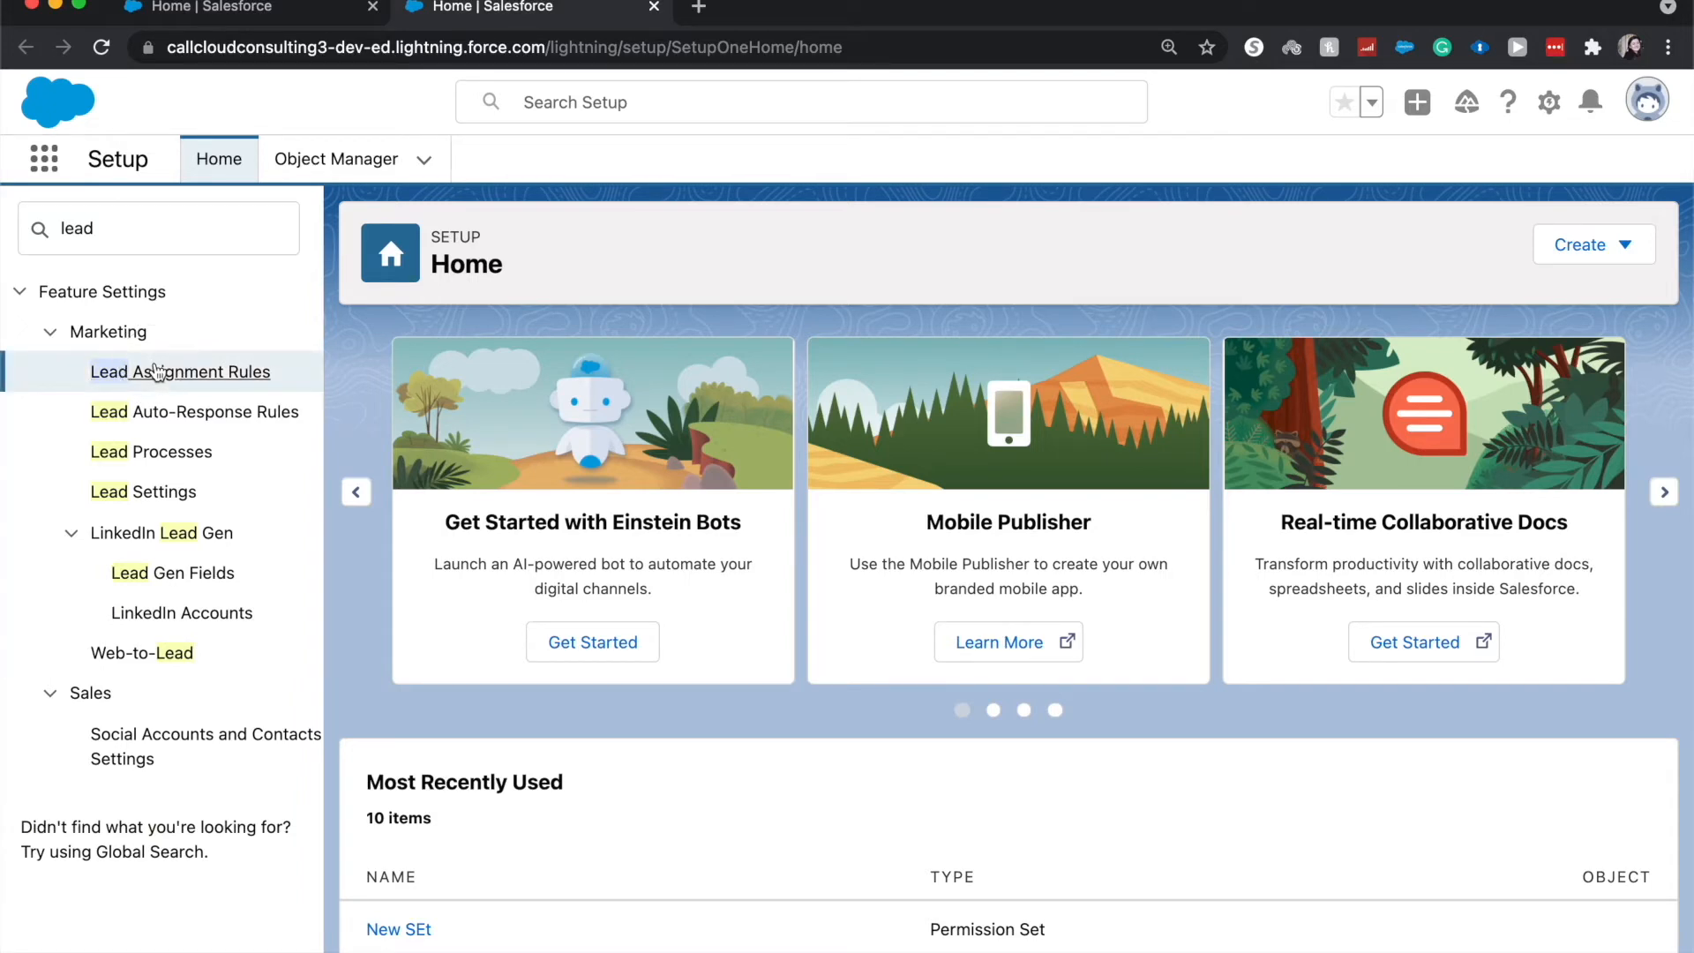
left_click(179, 372)
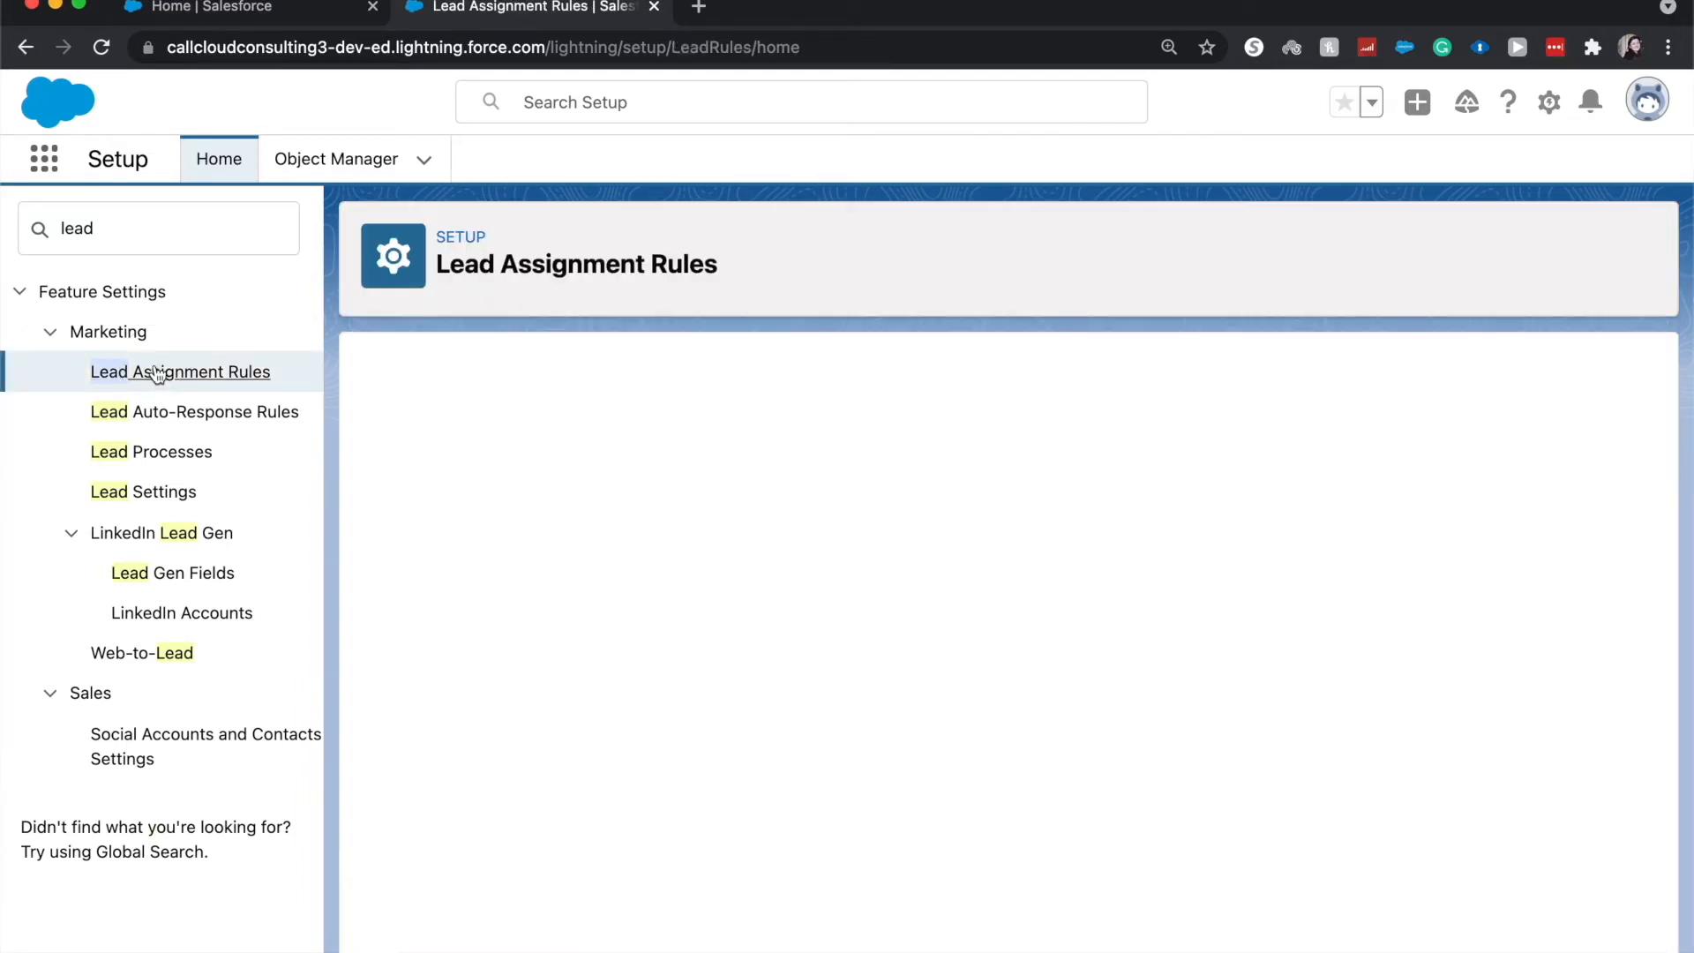
Step: Create a lead assignment rule named 'New Rule', save it, and view its detail page
left_click(180, 370)
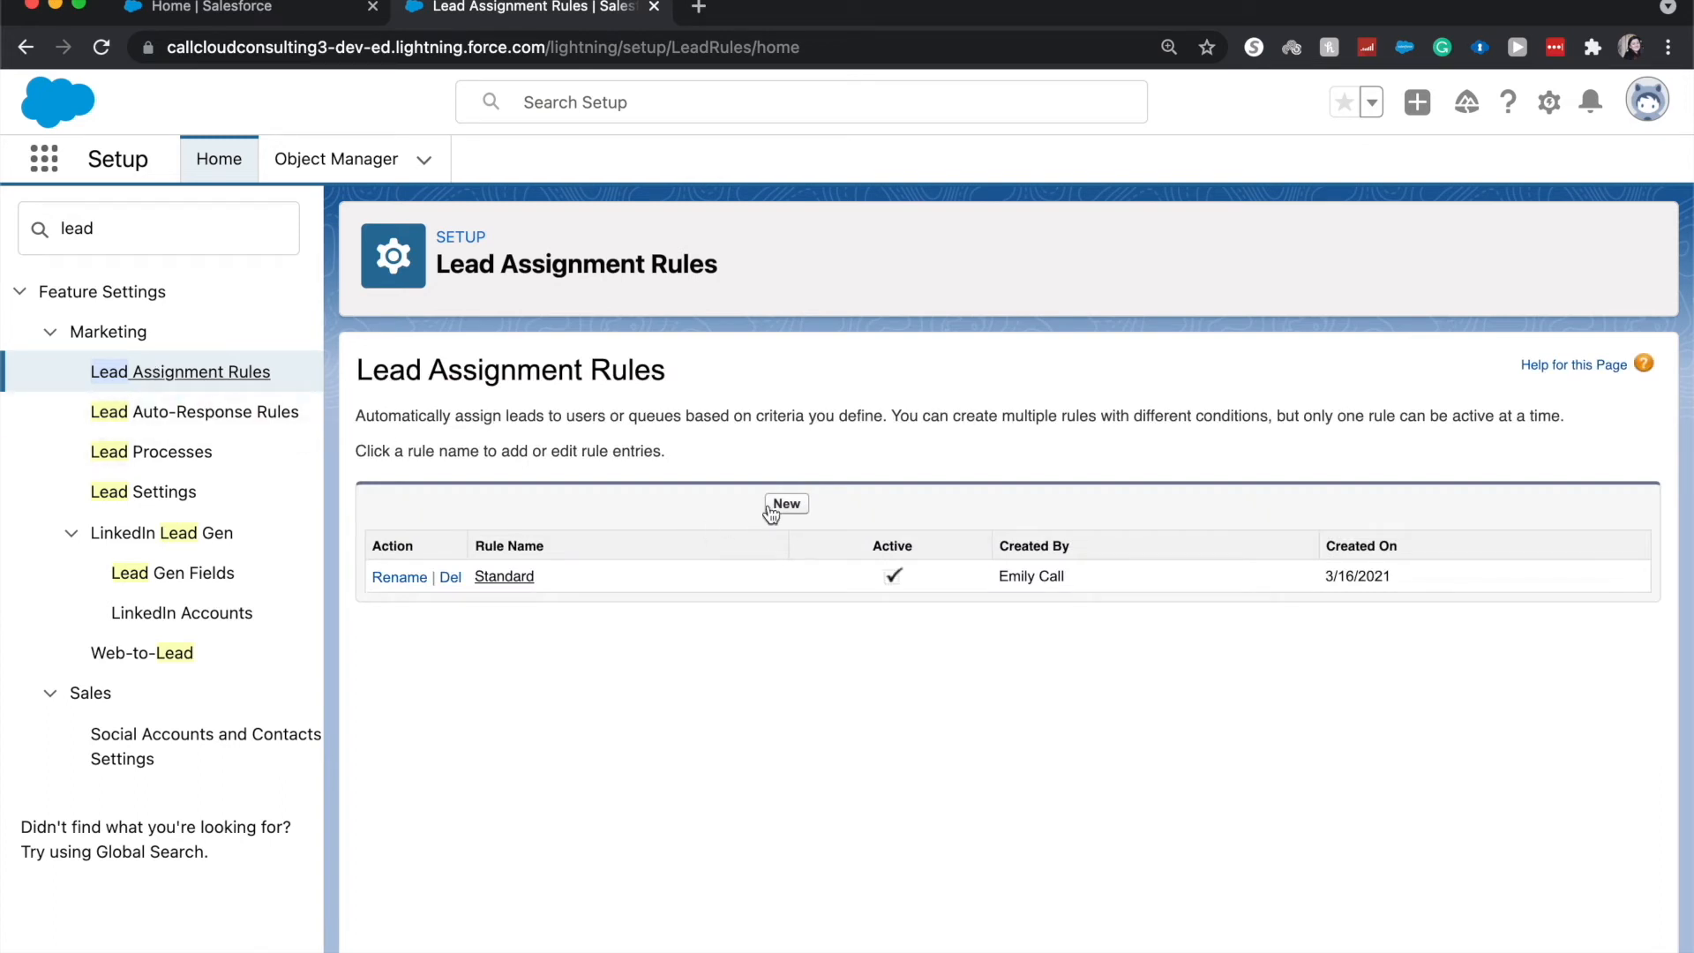
left_click(785, 502)
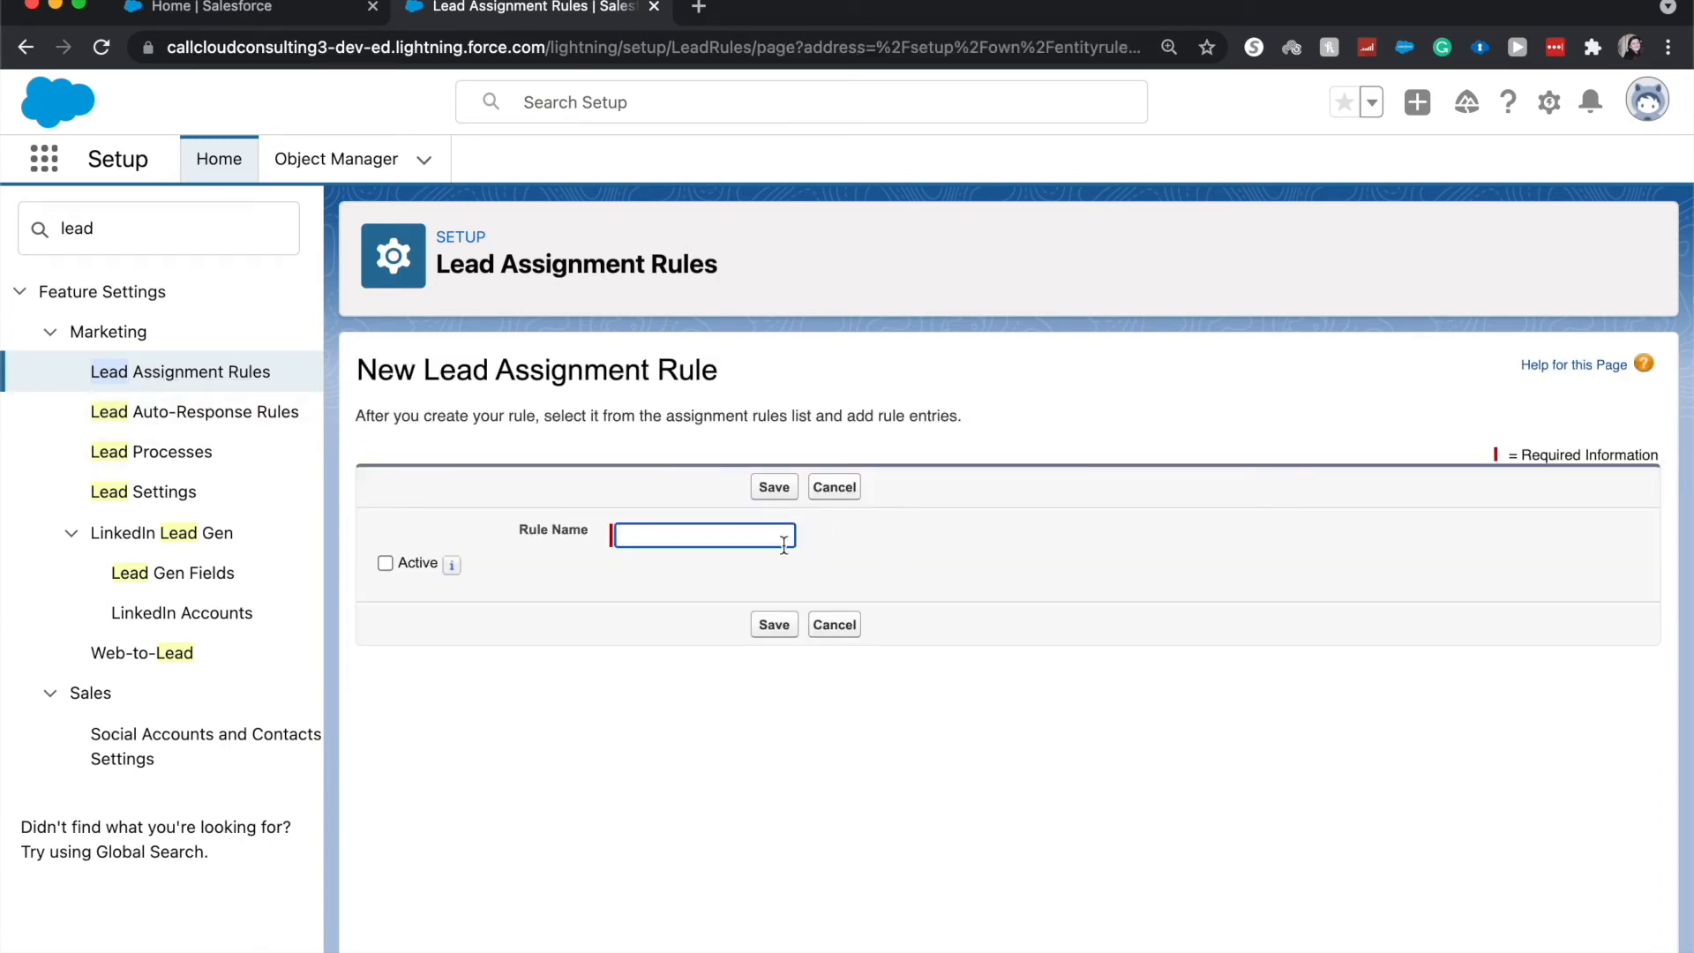
type("New Rule")
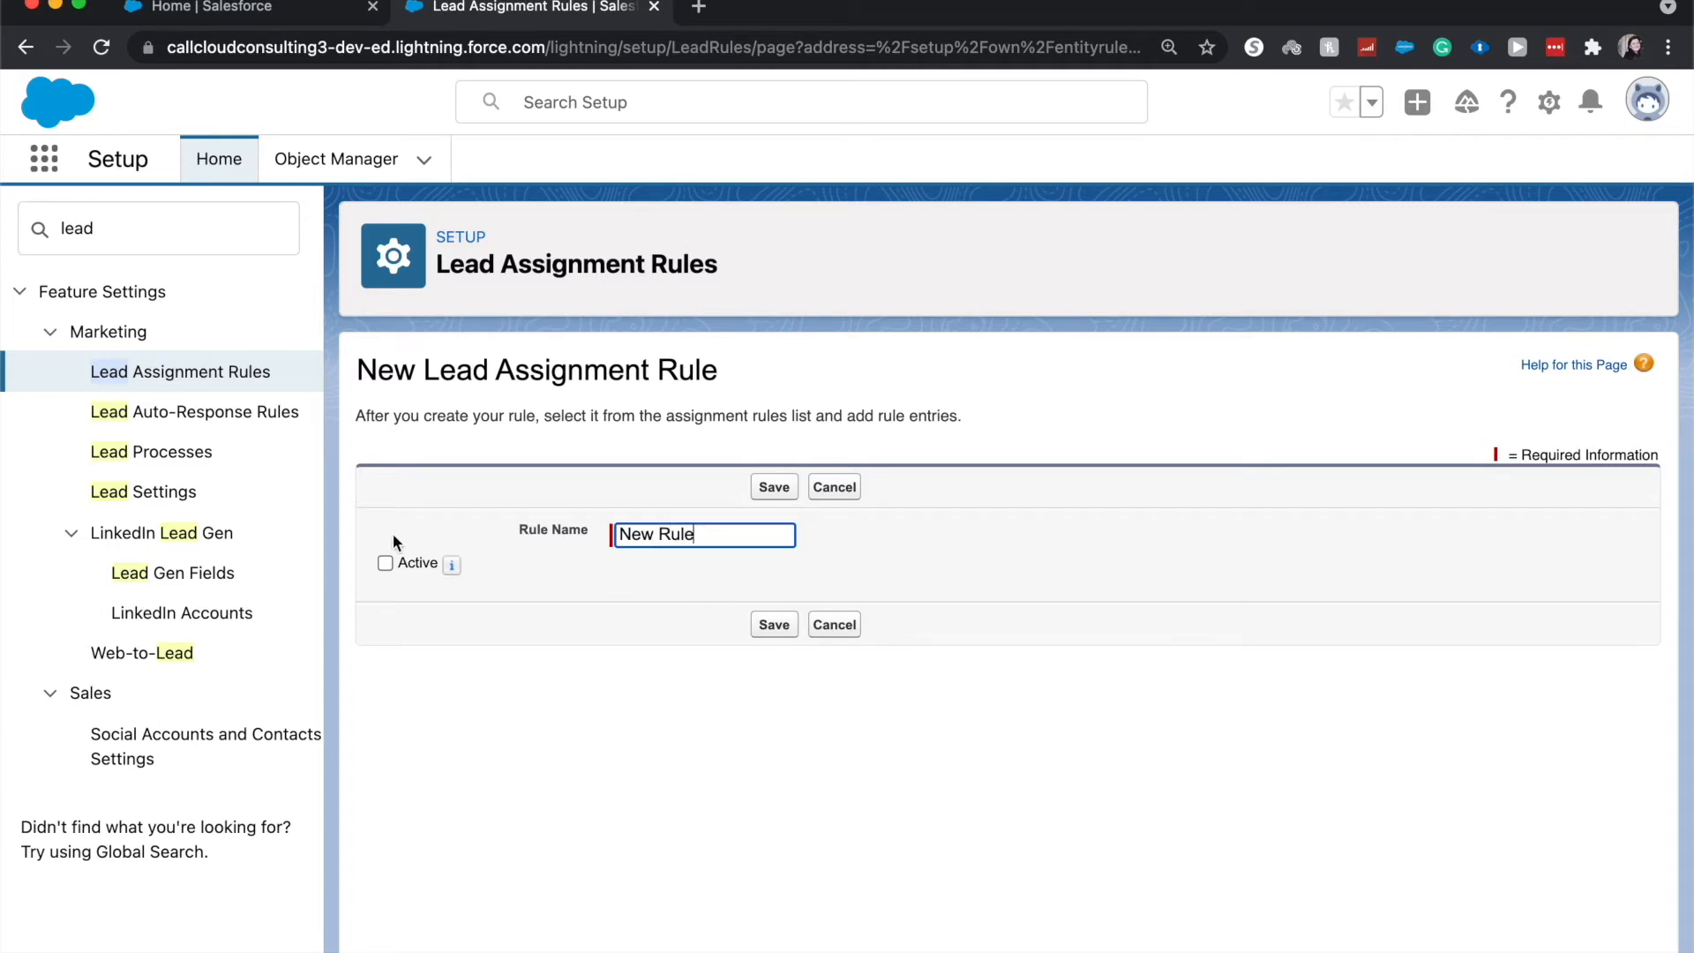
mouse_move(794, 672)
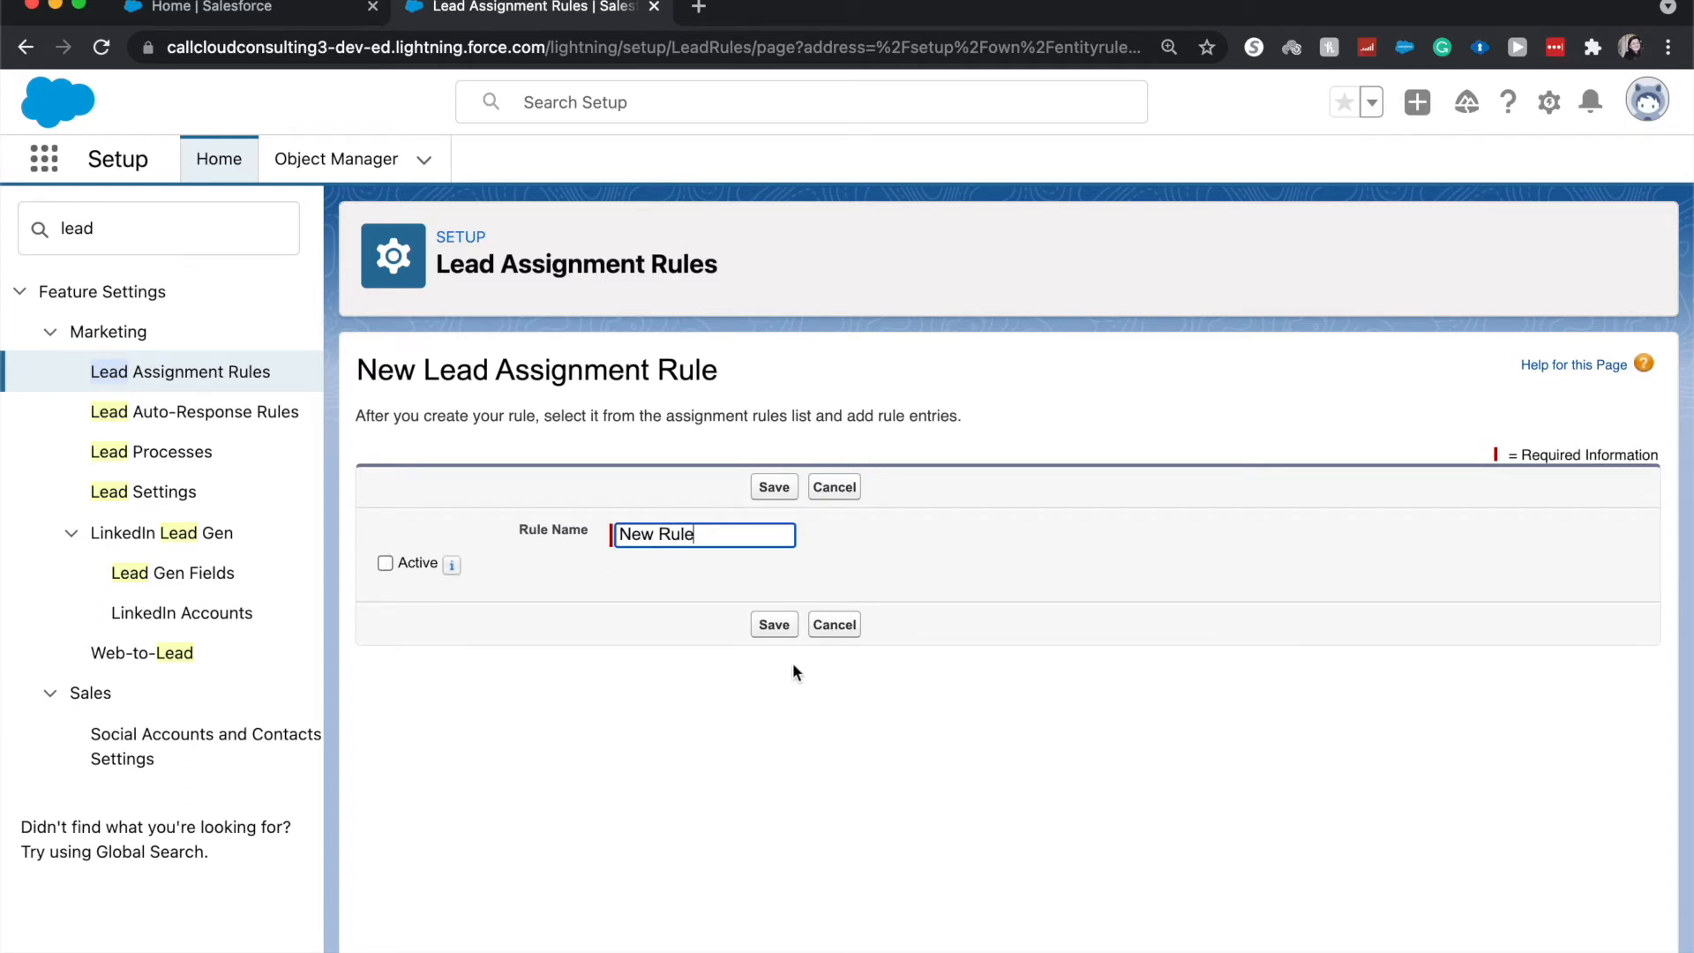
left_click(773, 623)
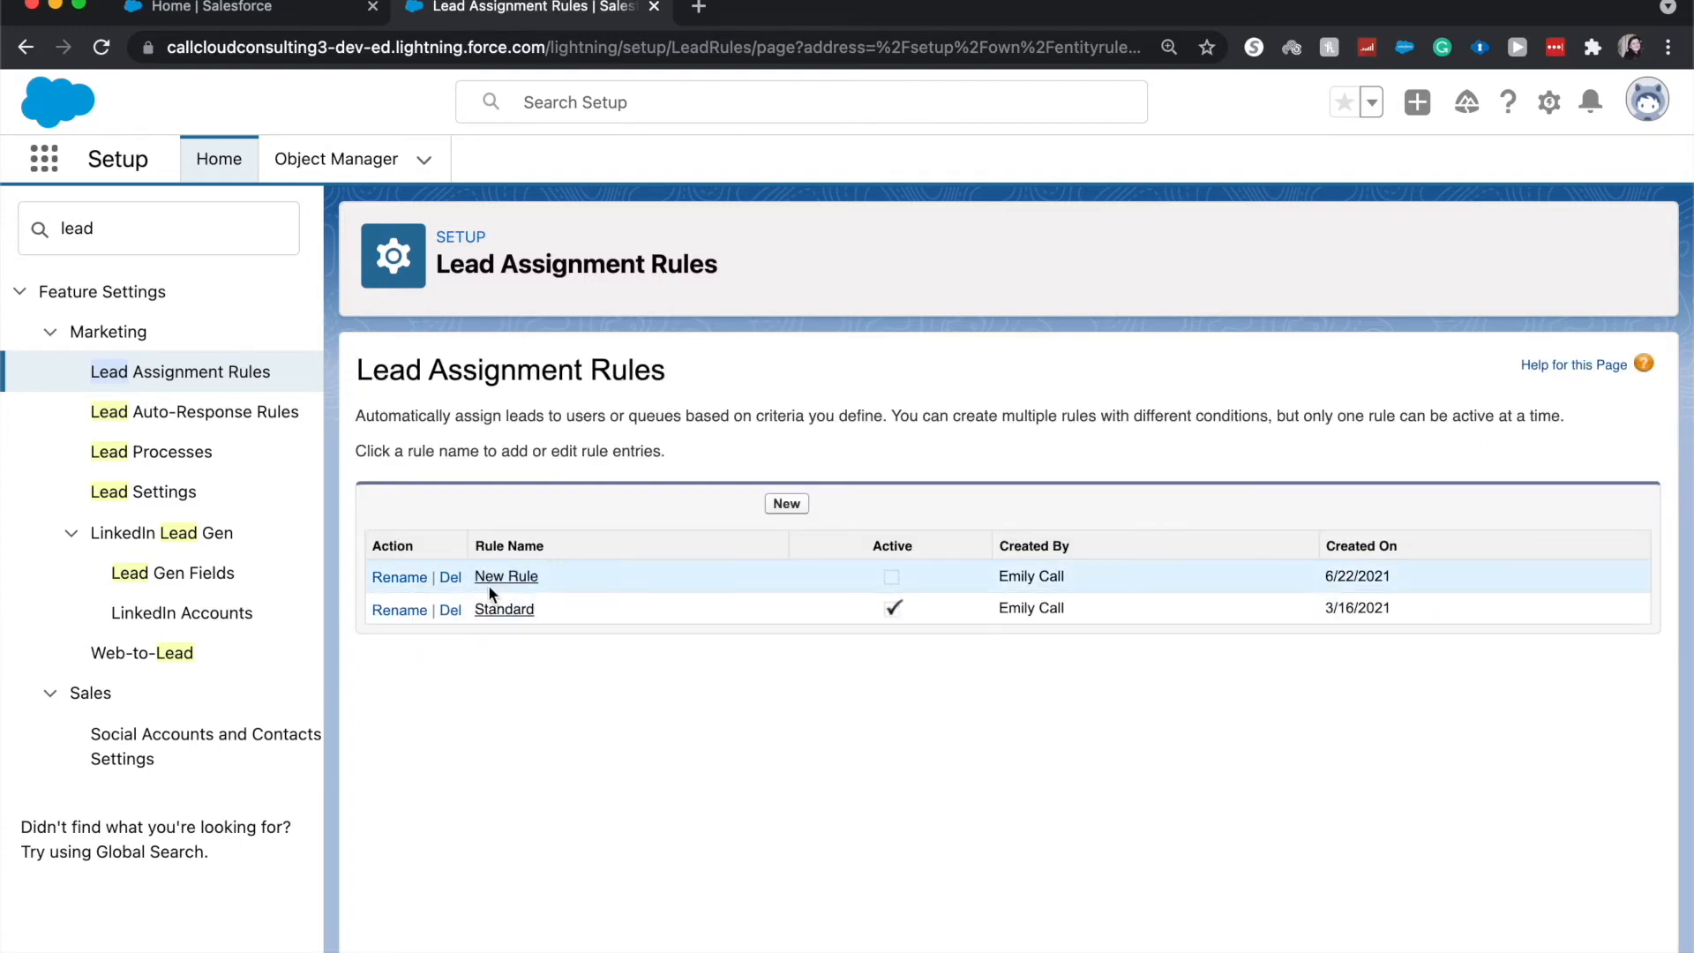
left_click(506, 575)
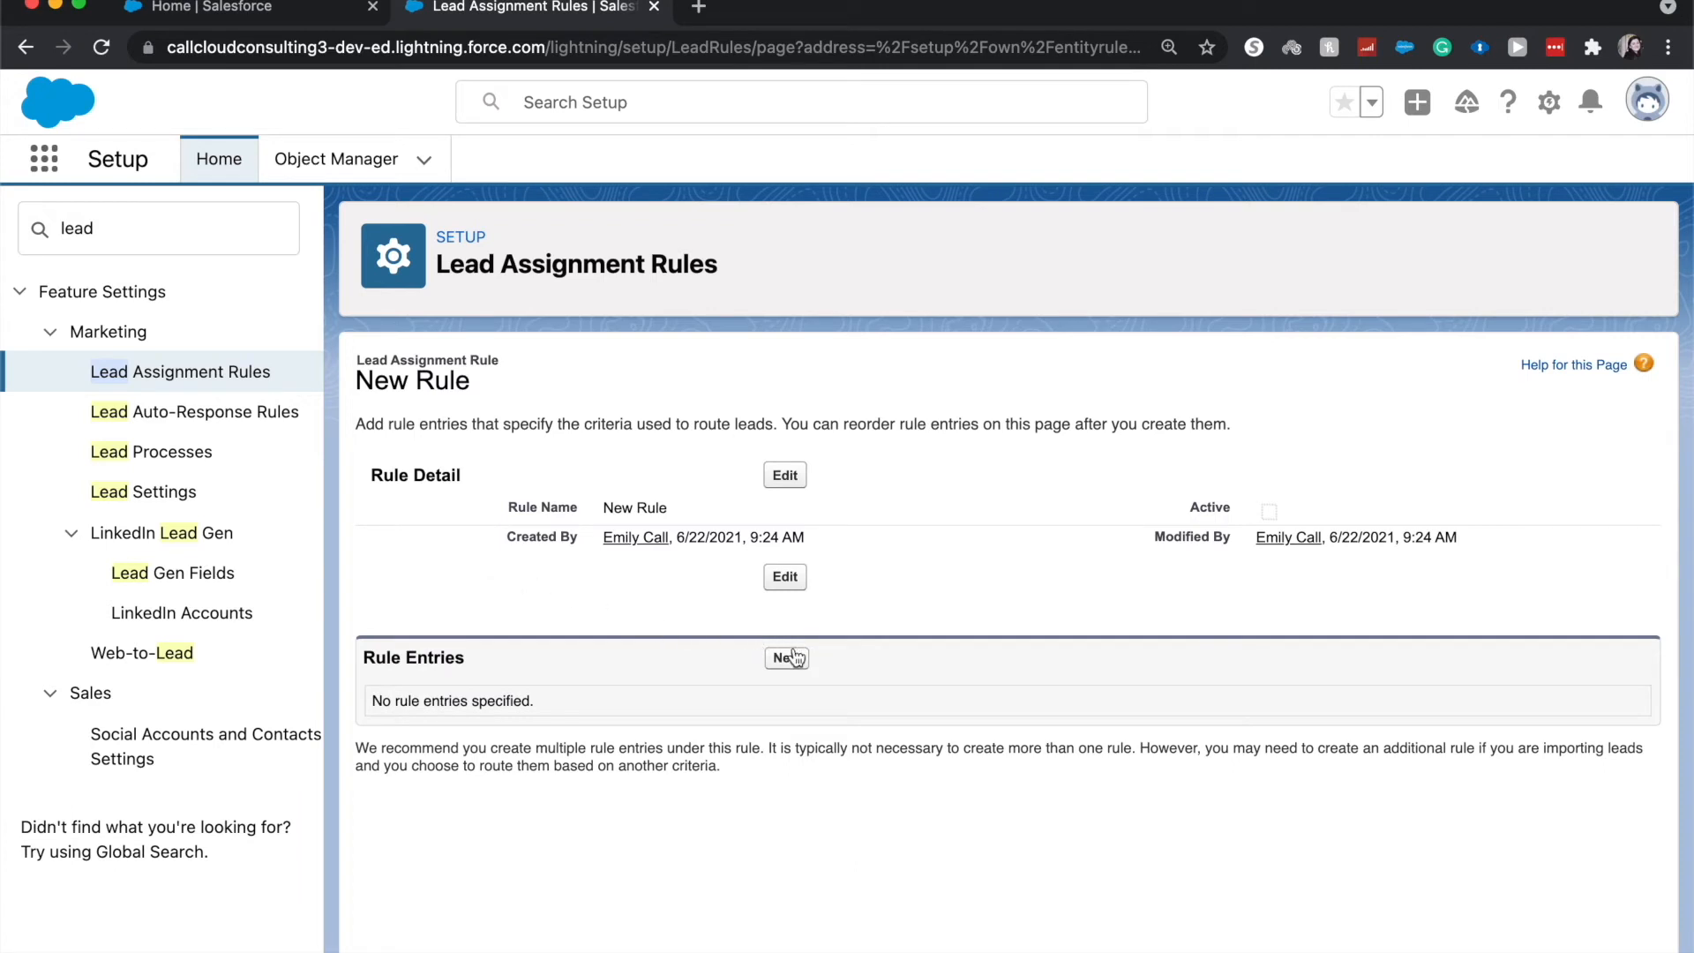
mouse_move(787, 658)
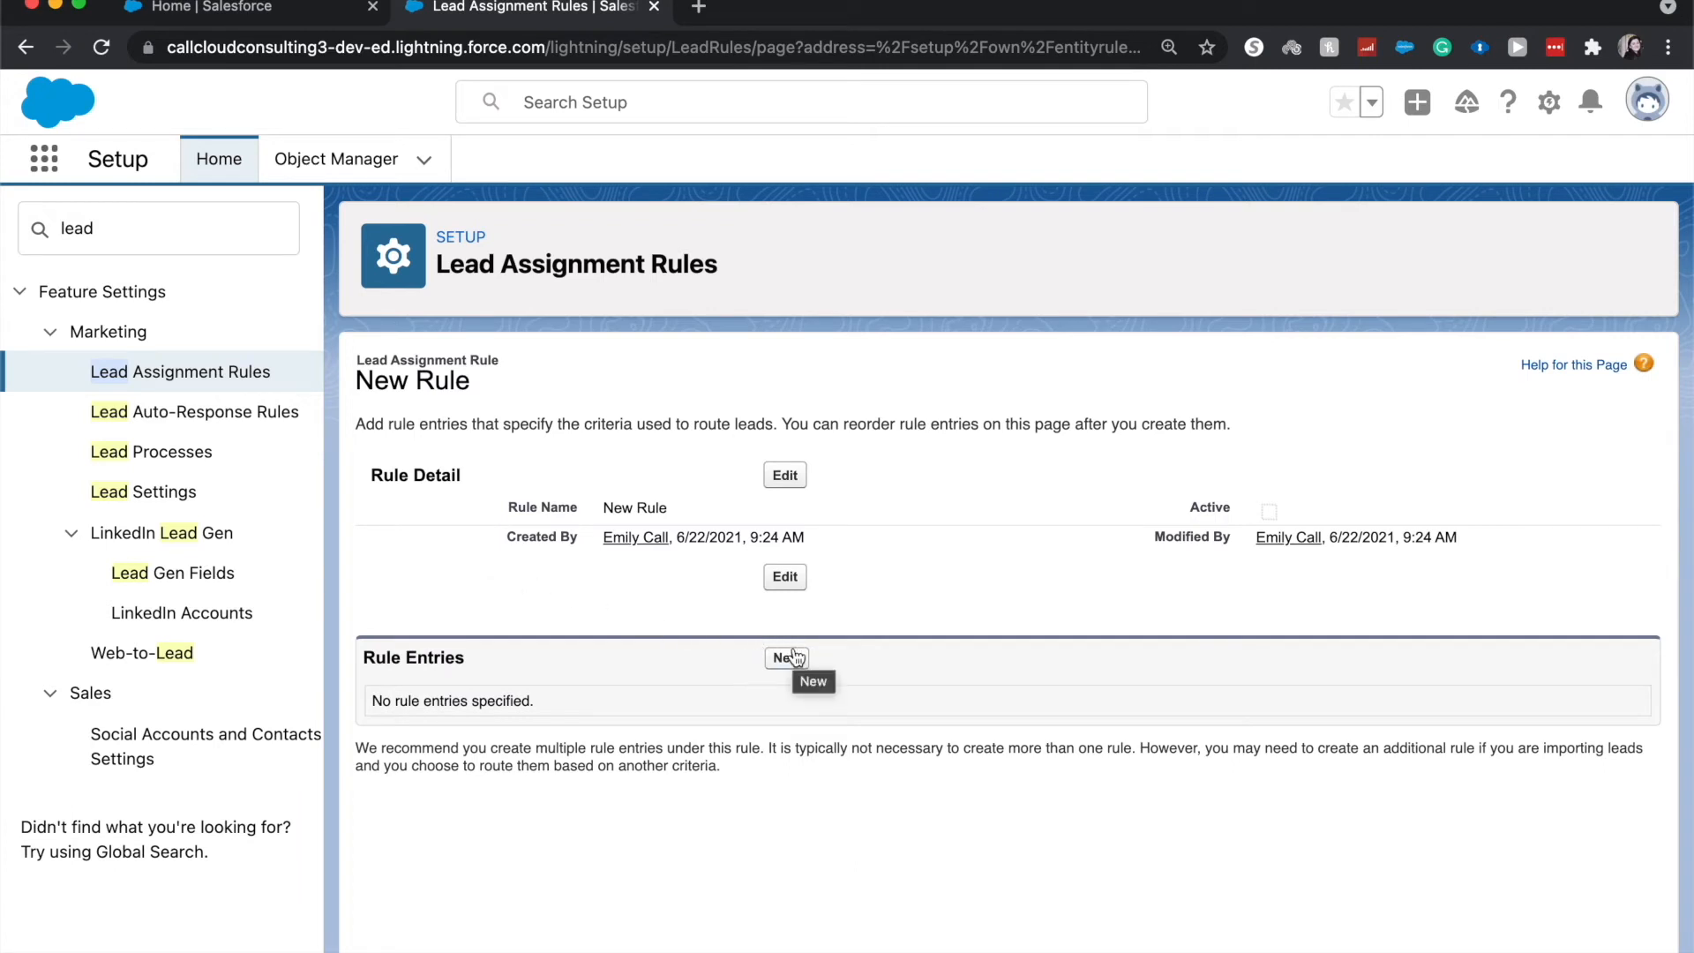
mouse_move(786, 658)
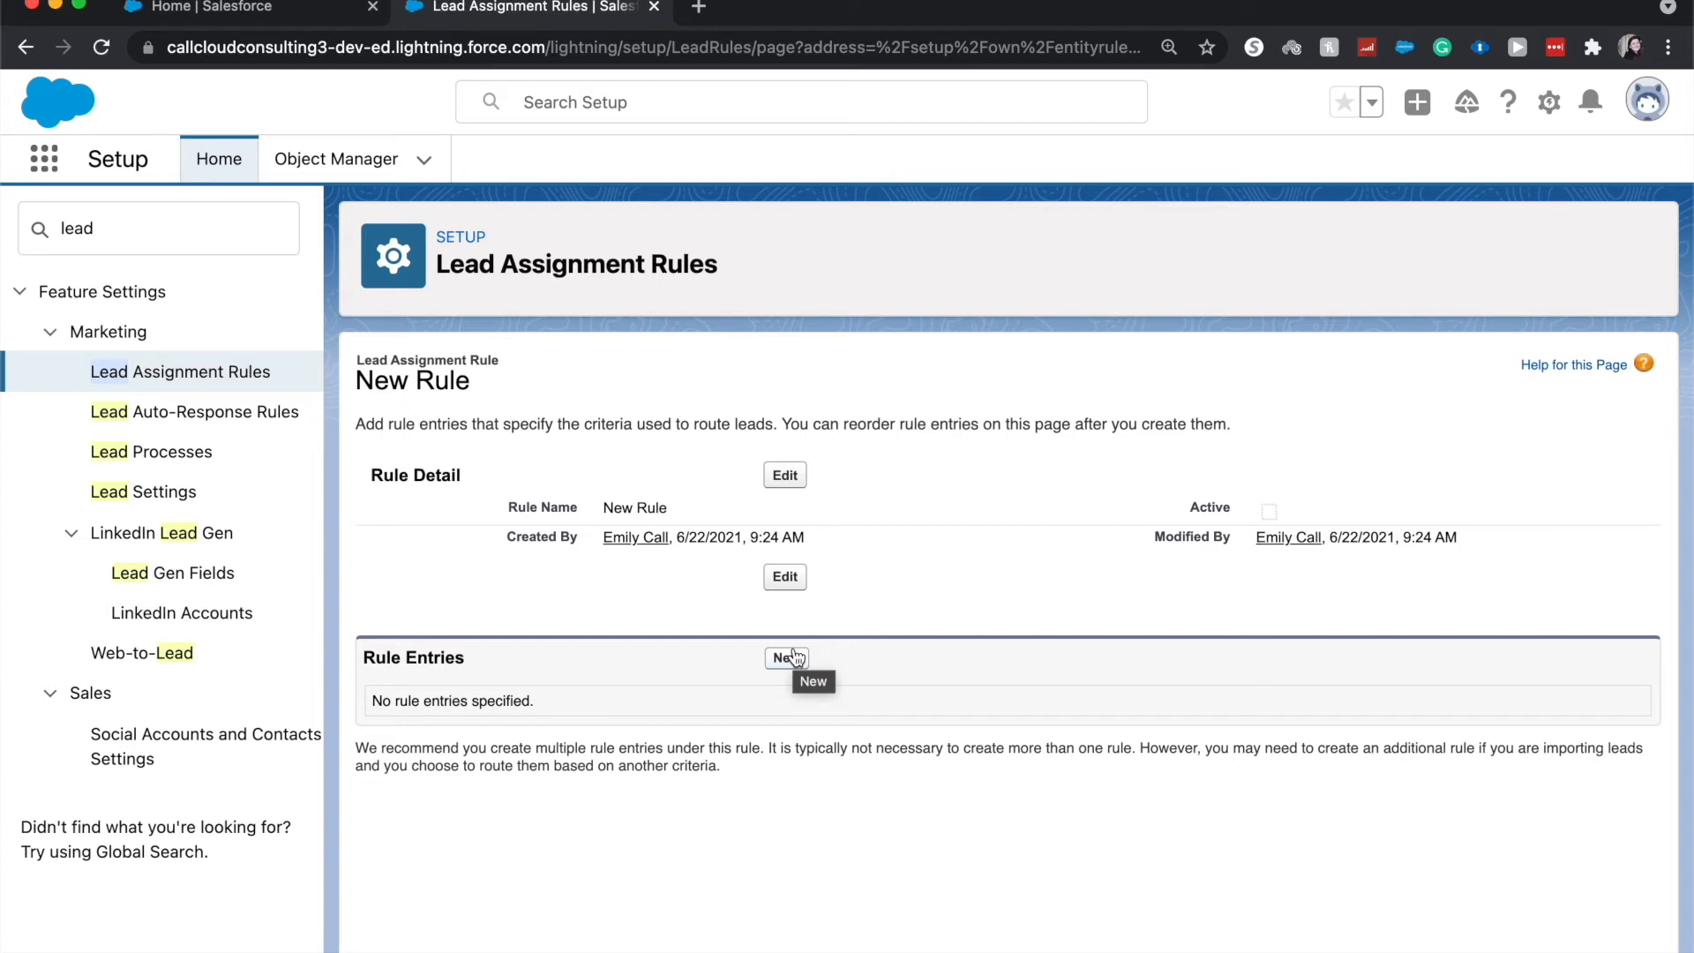
Step: Add a rule entry with sort order 1 whose first criterion is Lead: Rating equals Hot
left_click(787, 658)
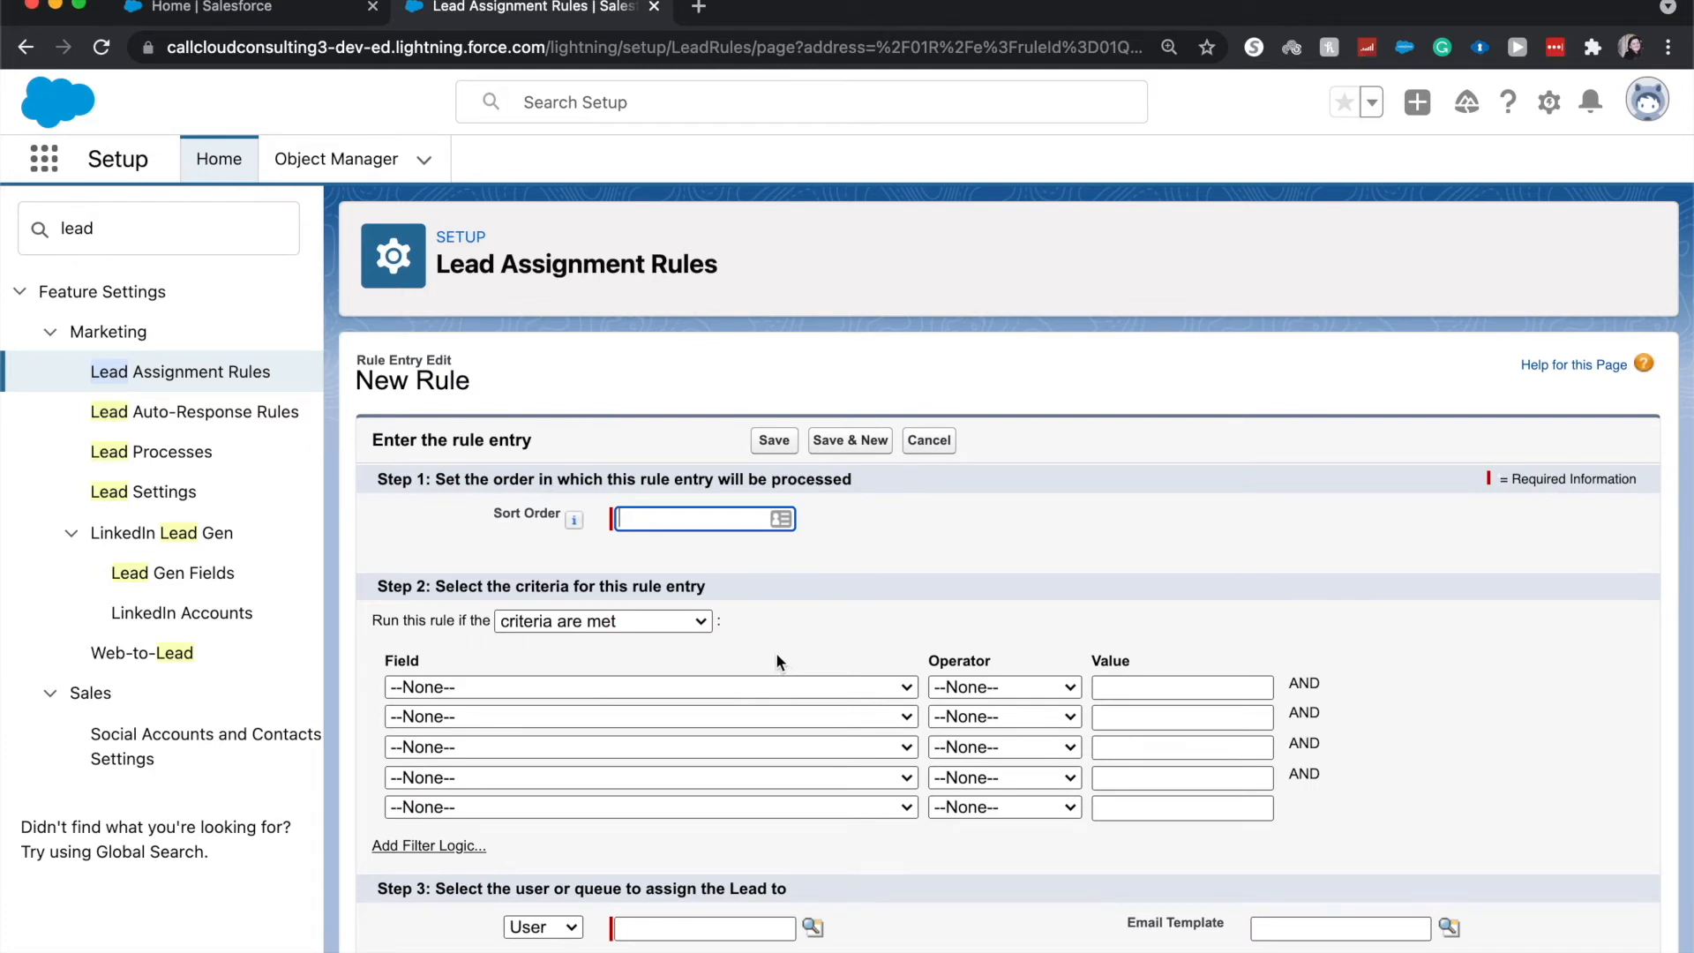
type("1")
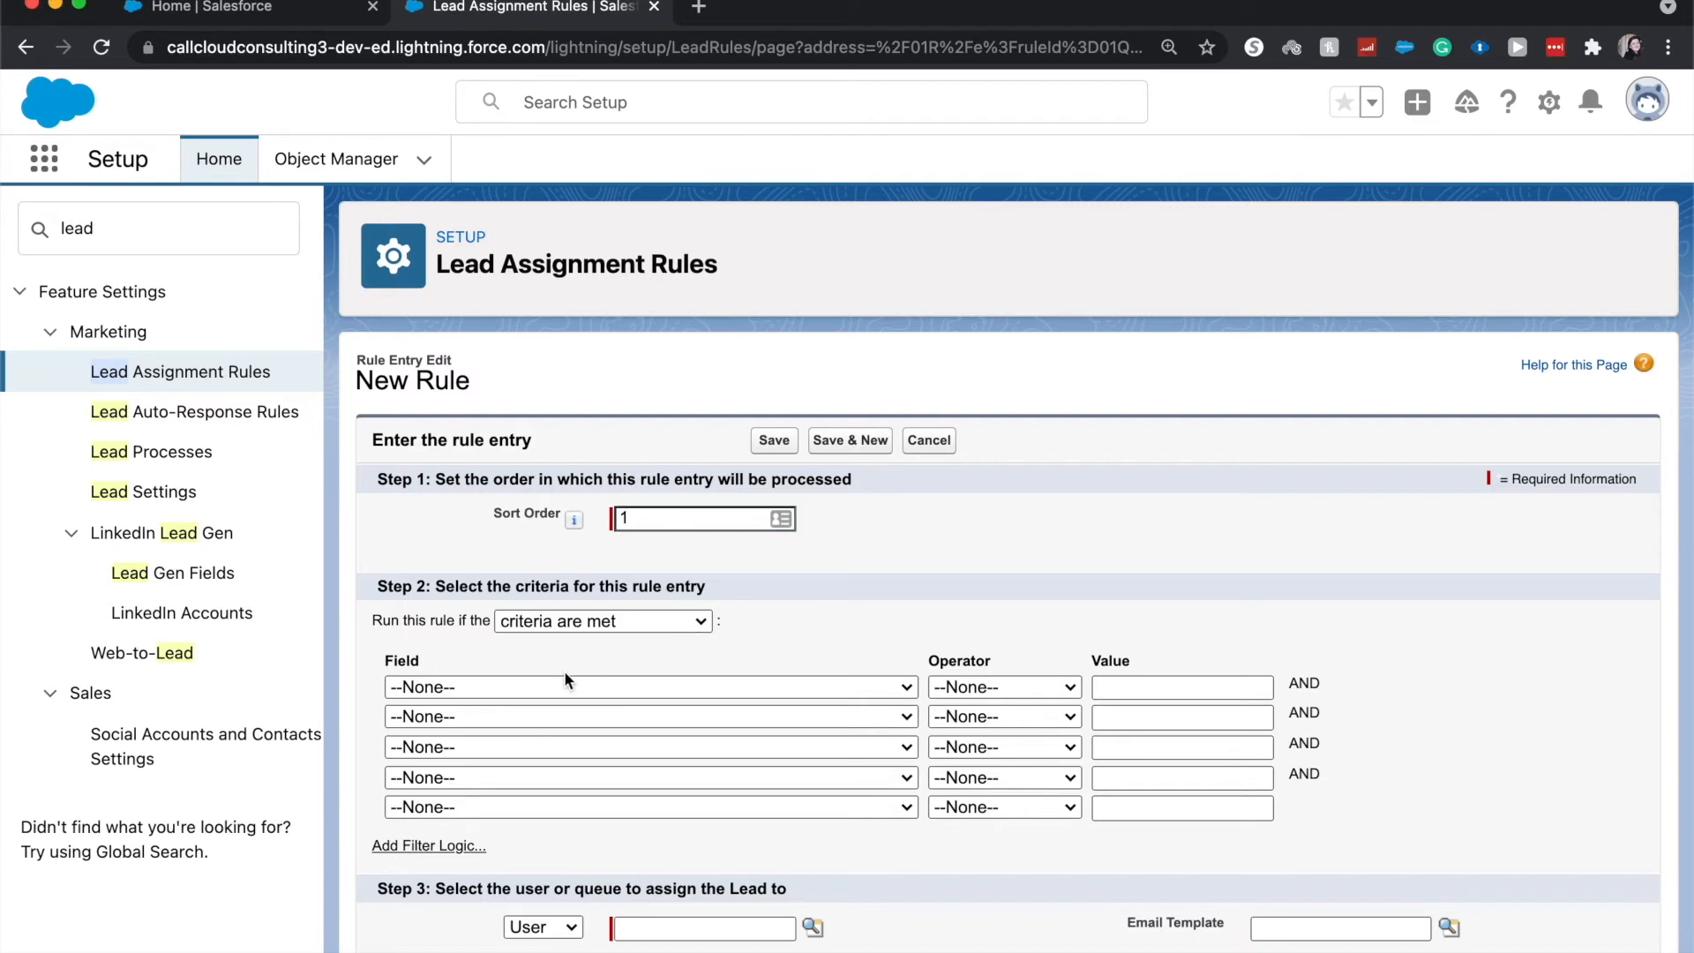
left_click(648, 687)
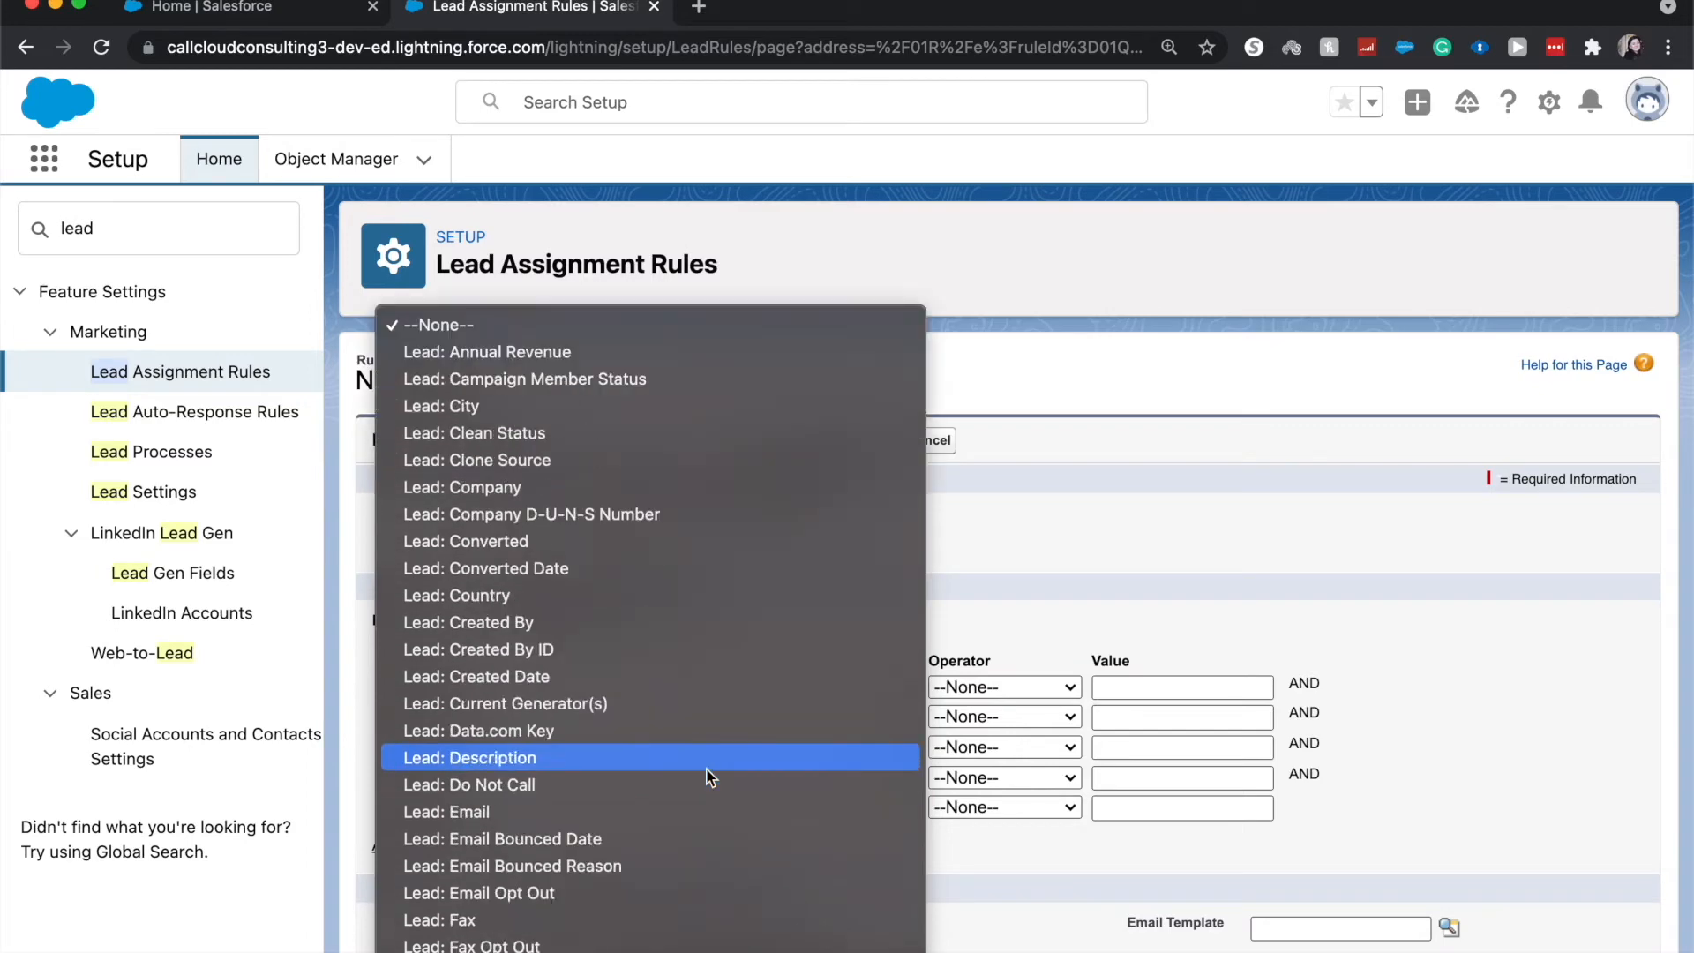
scroll("down", 3)
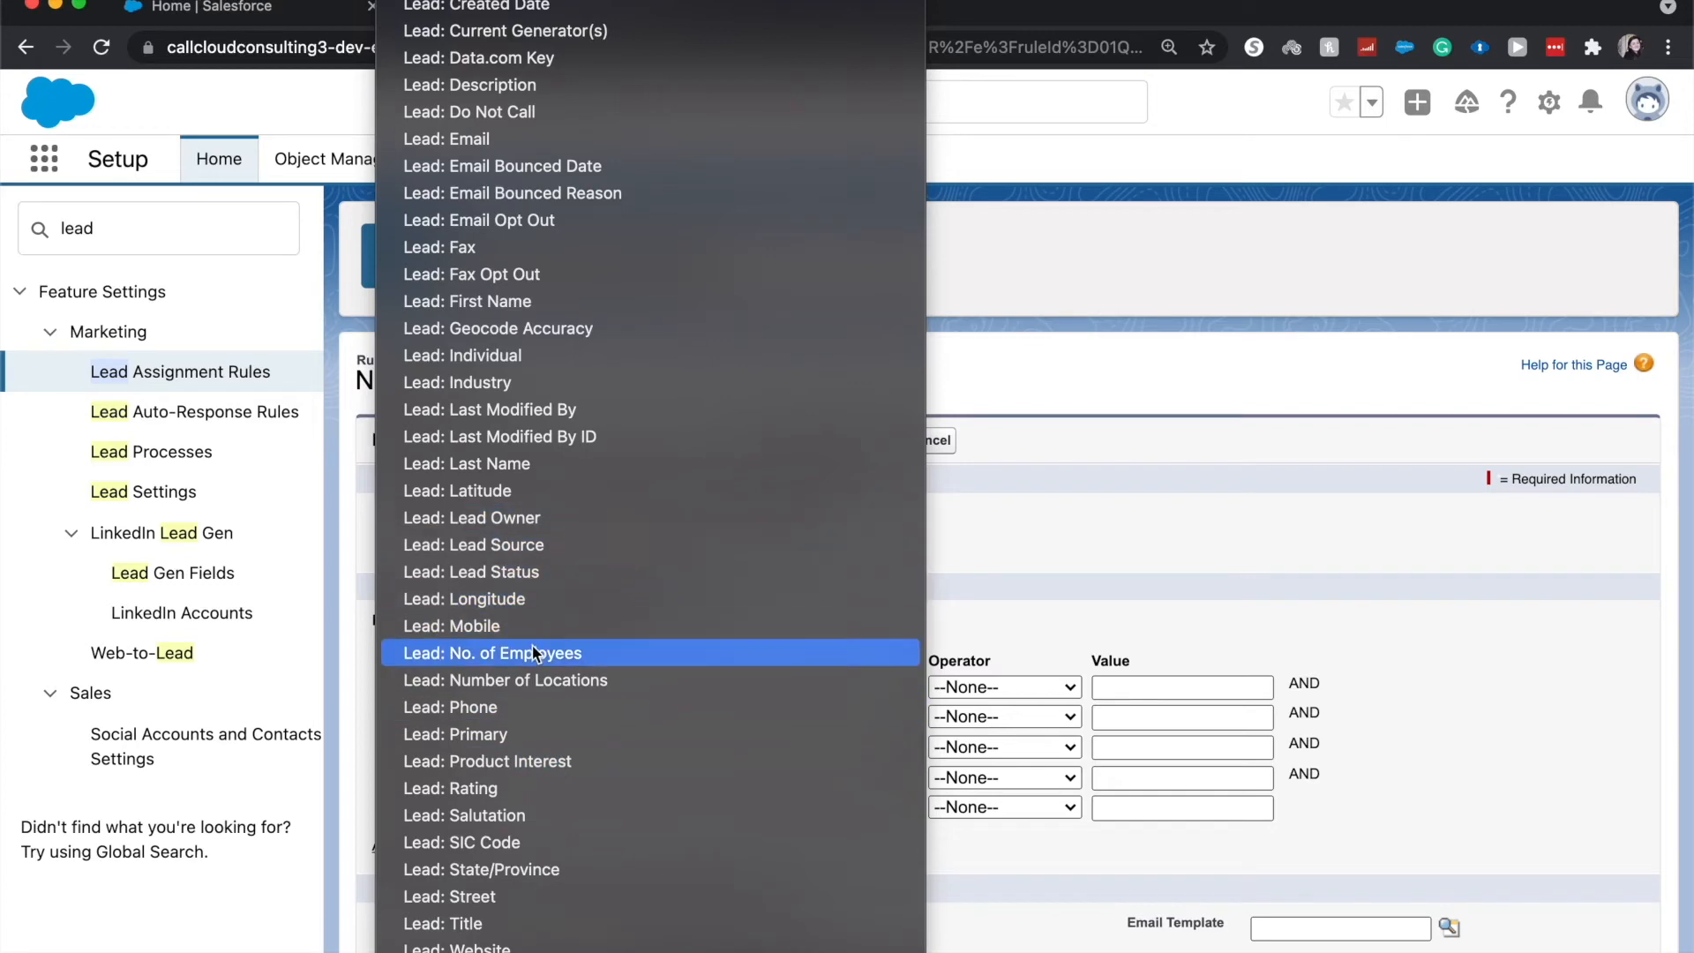
mouse_move(519, 706)
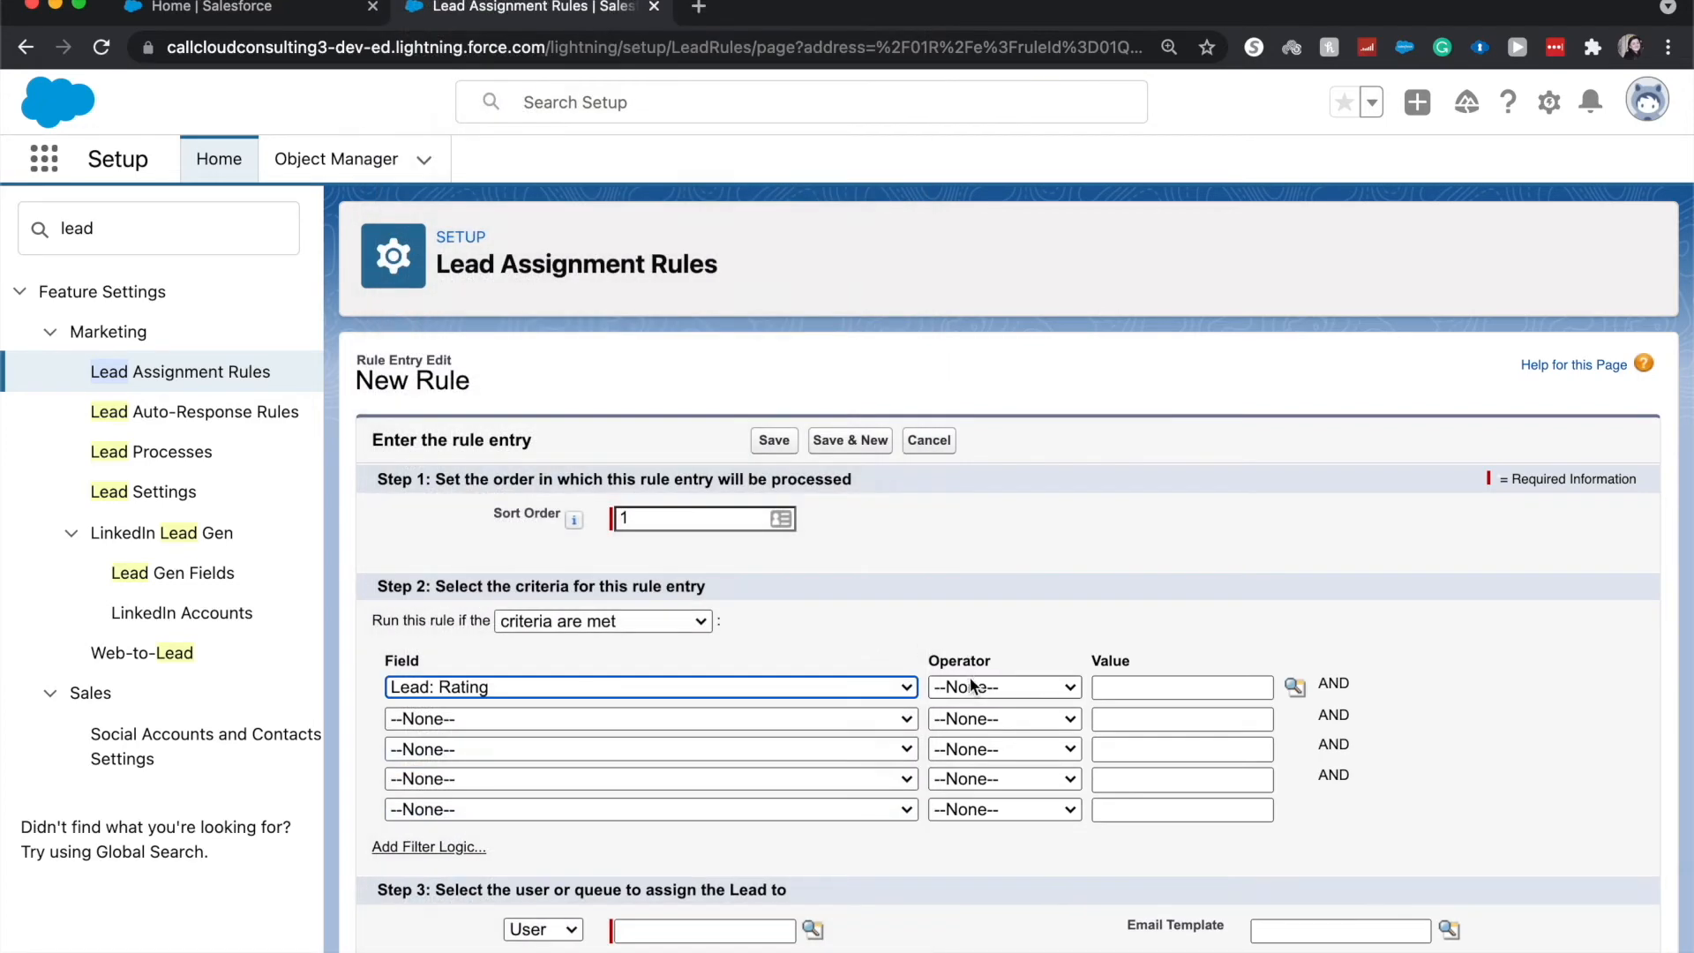
left_click(1002, 686)
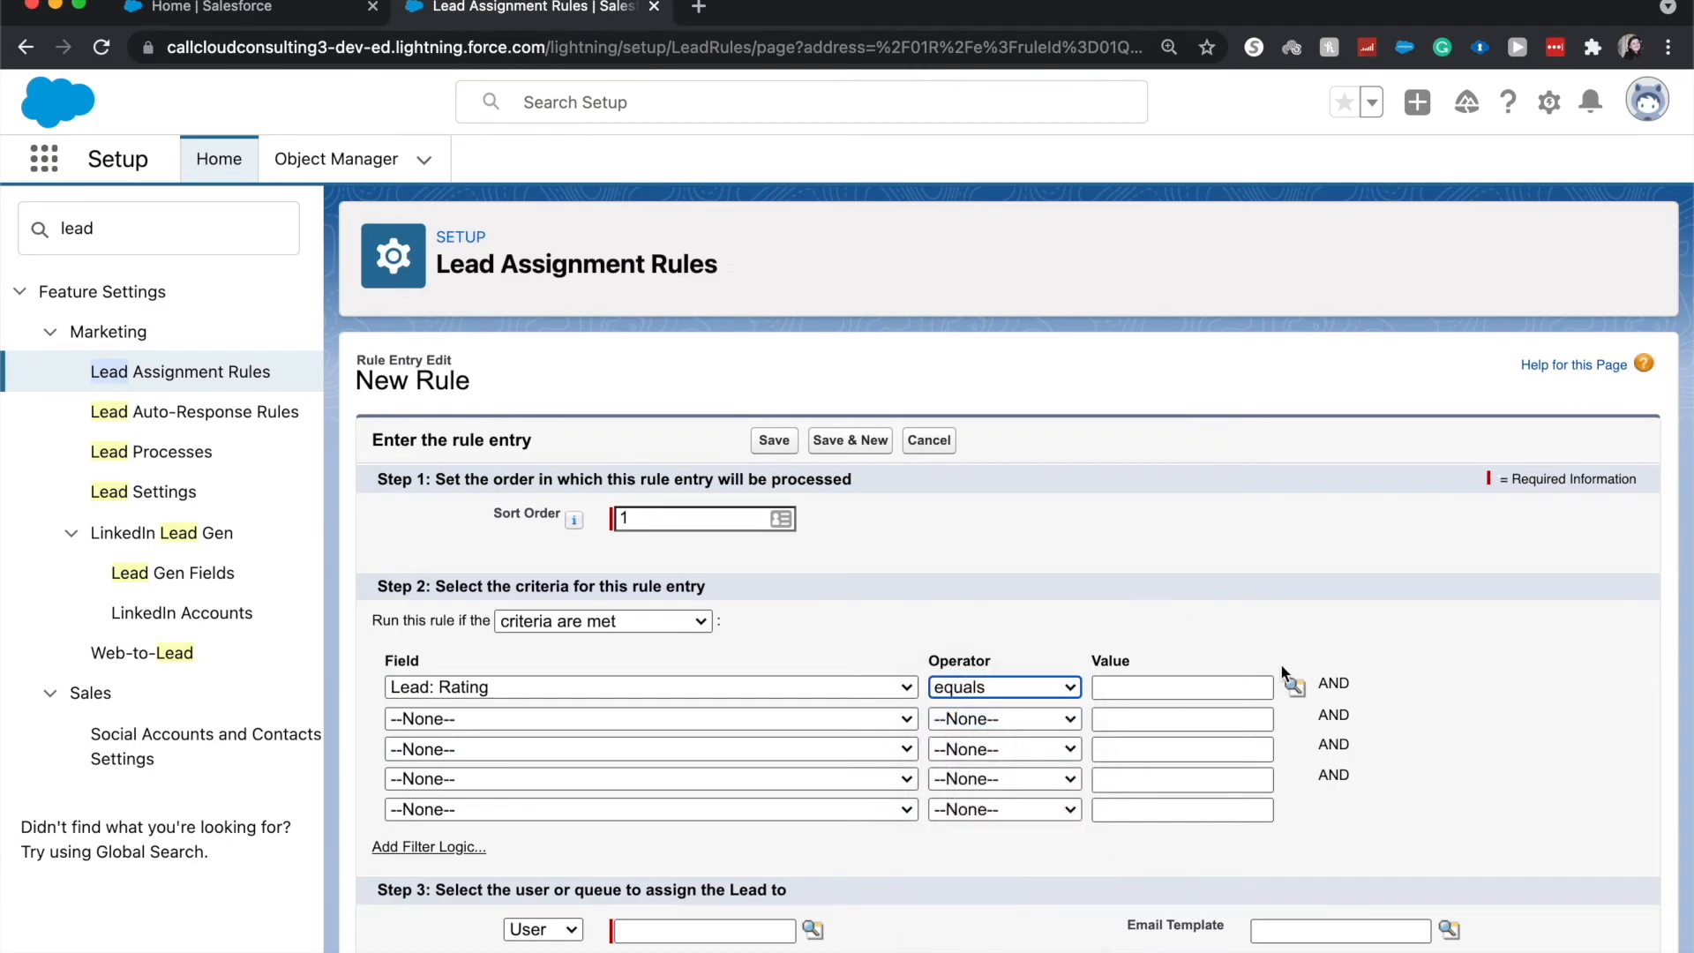
left_click(1293, 686)
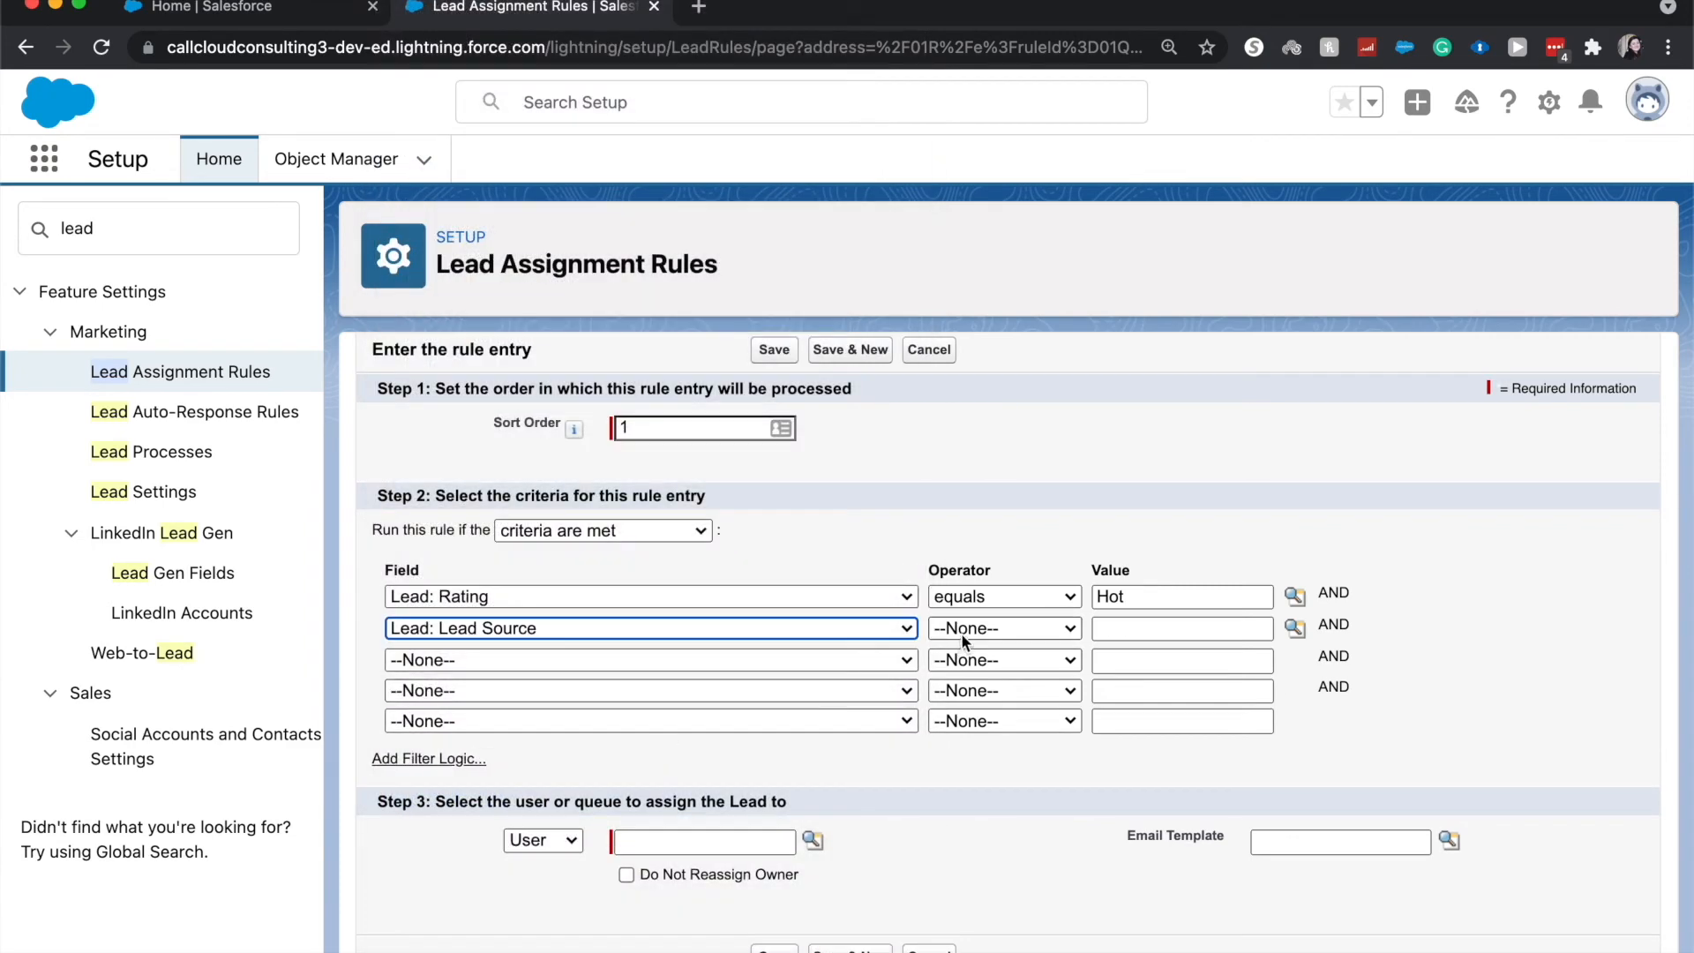
Step: Set the second criterion to Lead Source equals Partner Referral via the value lookup
left_click(1003, 628)
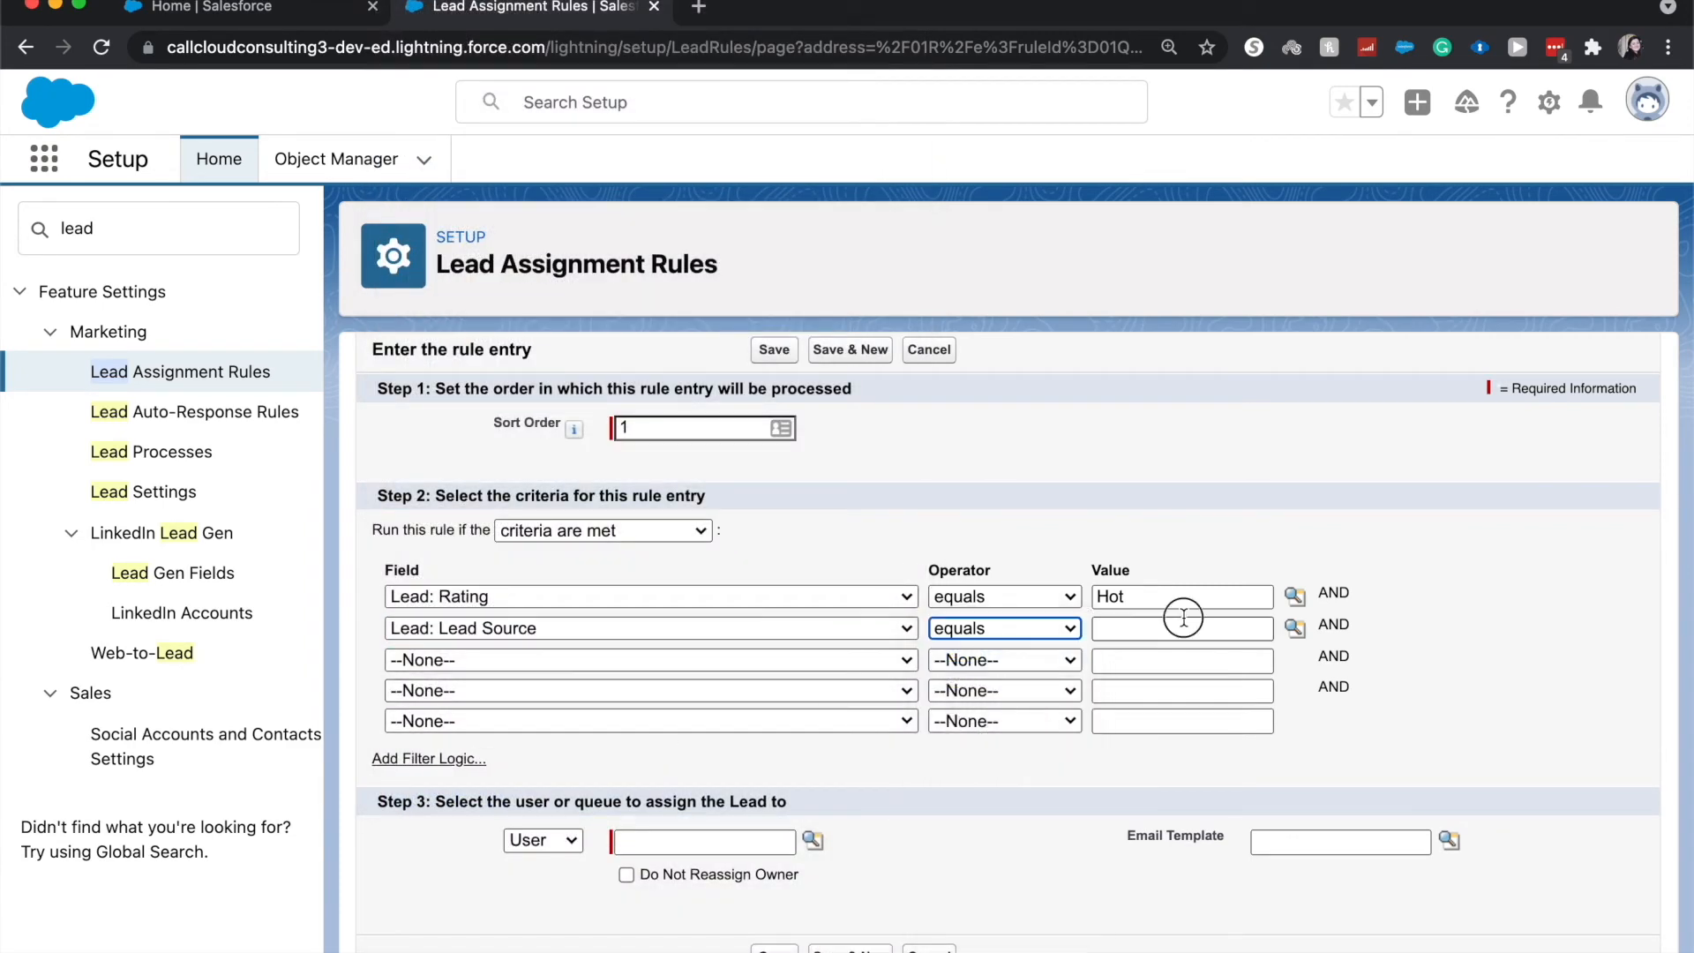
left_click(1293, 628)
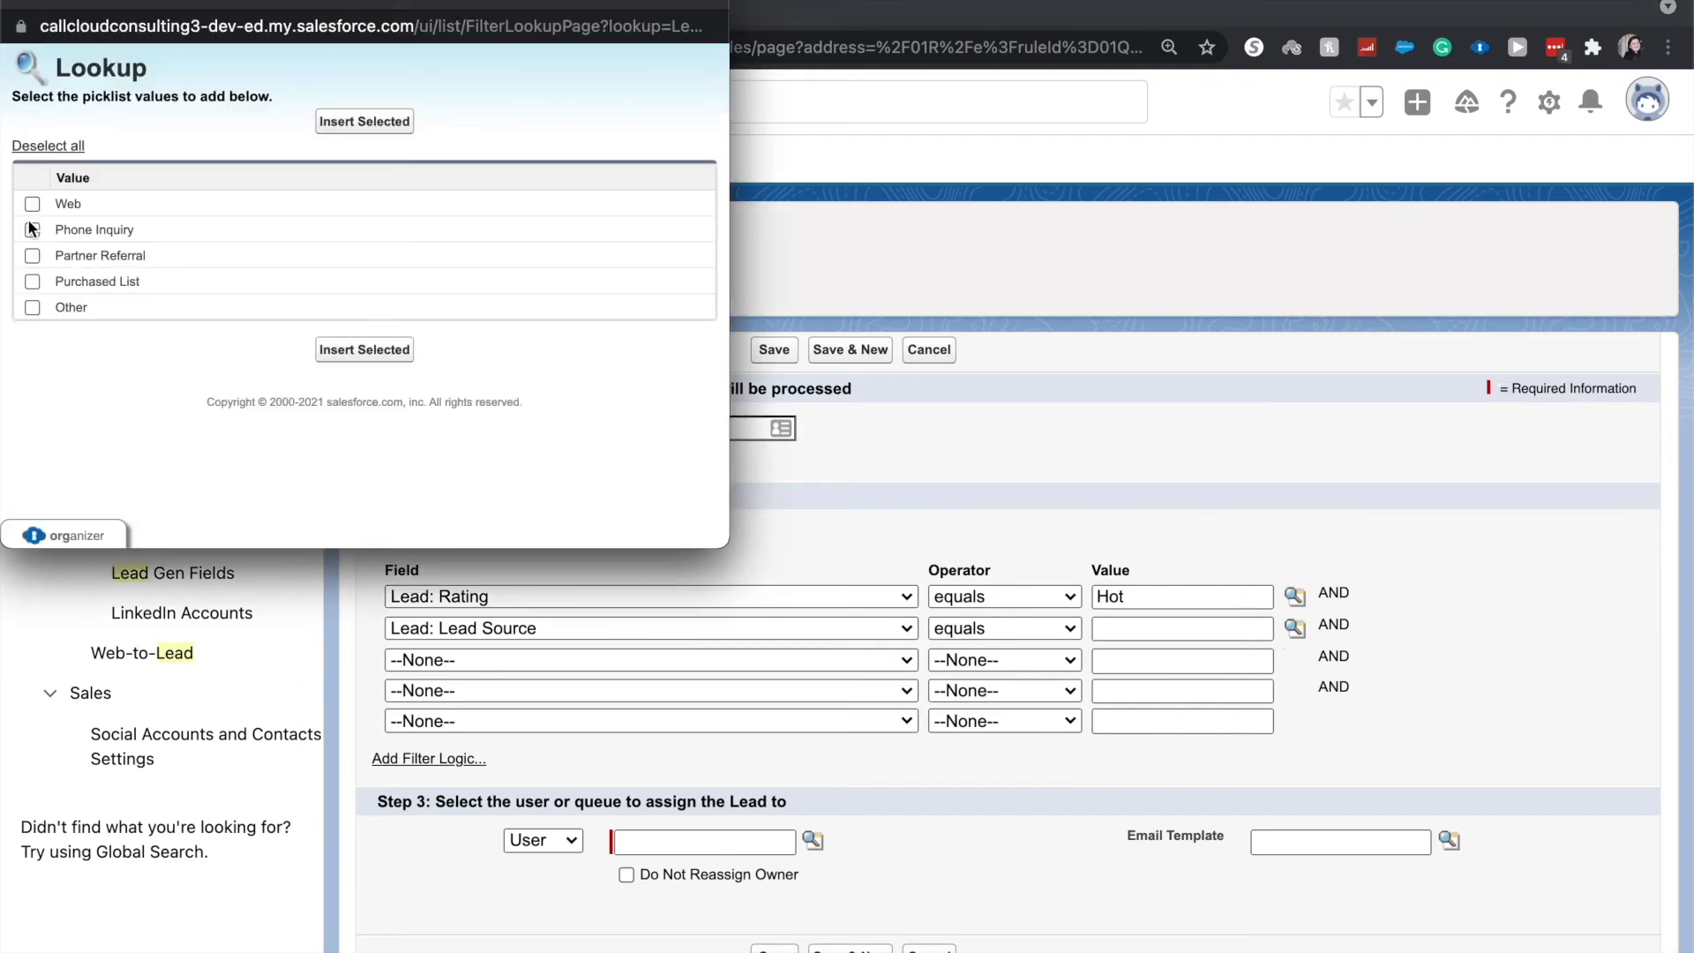
left_click(31, 254)
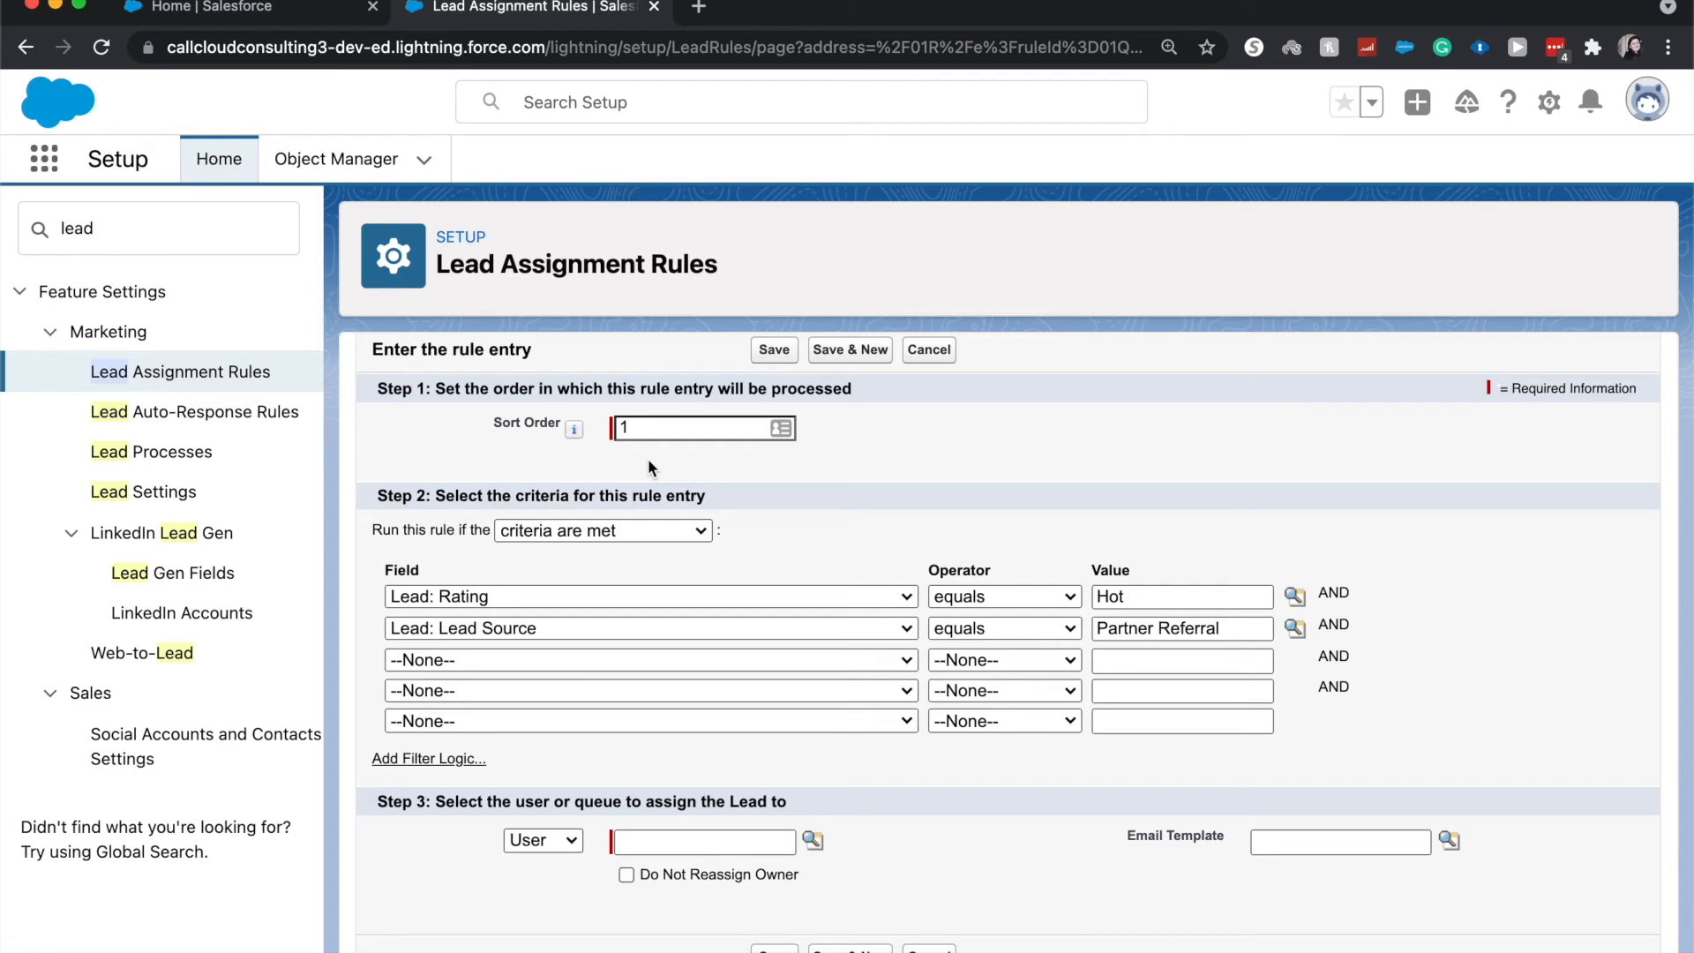
mouse_move(530, 819)
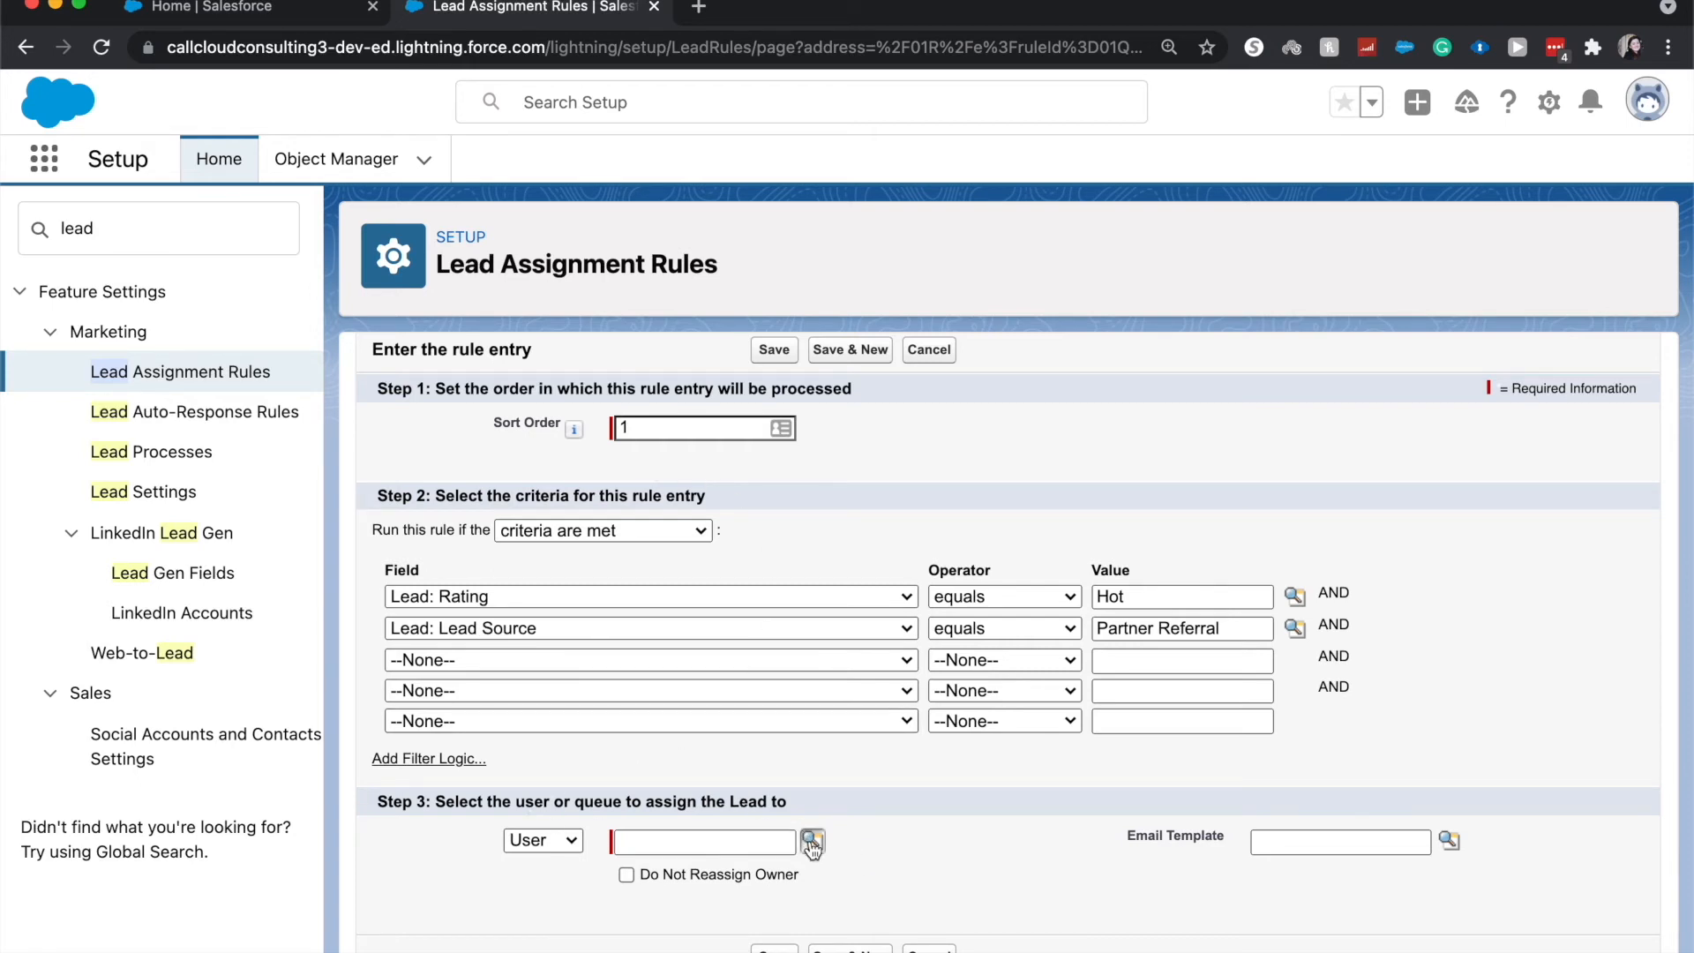
left_click(812, 841)
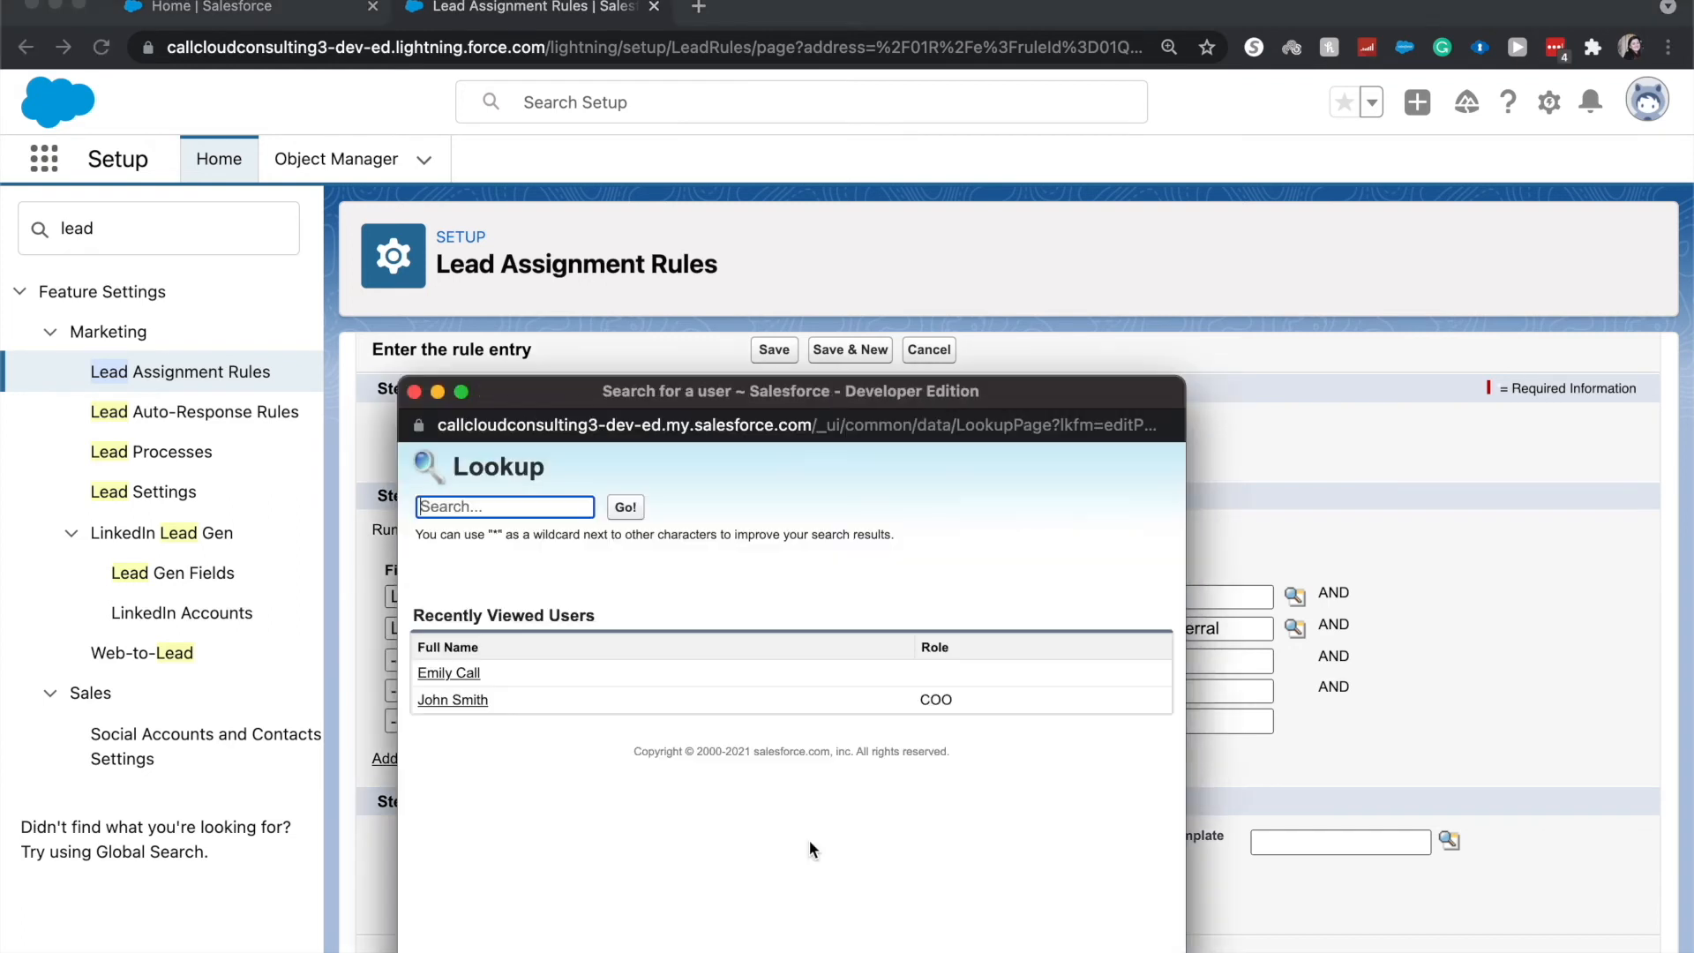
left_click(446, 672)
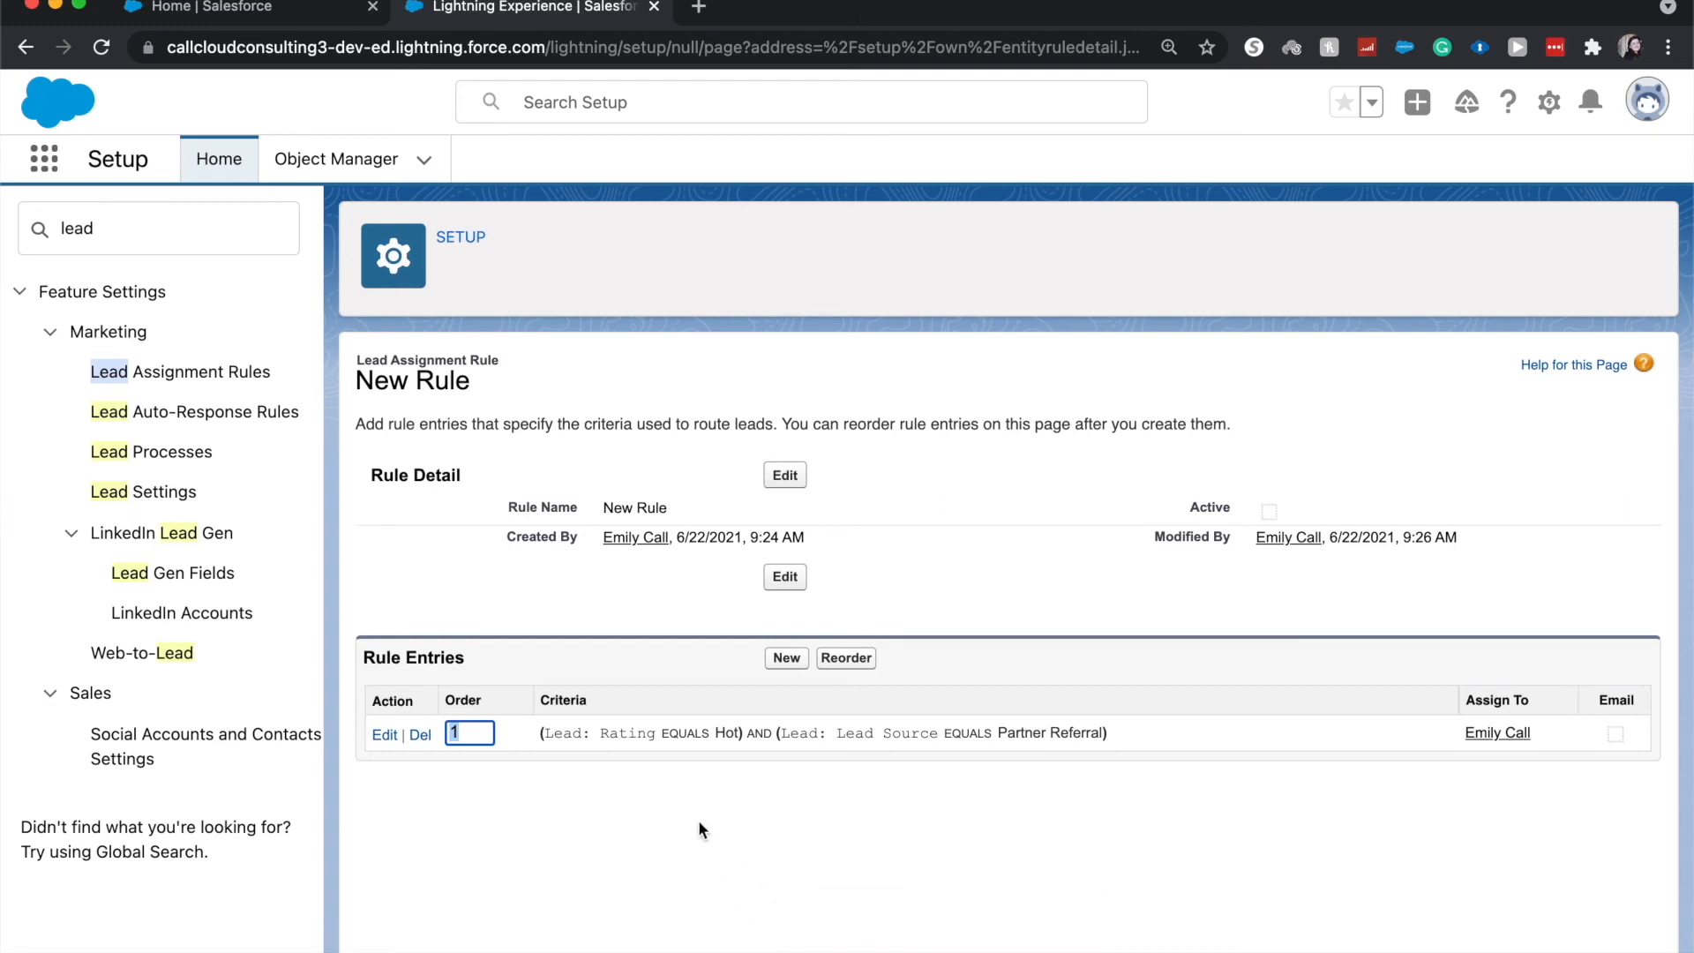
mouse_move(725, 650)
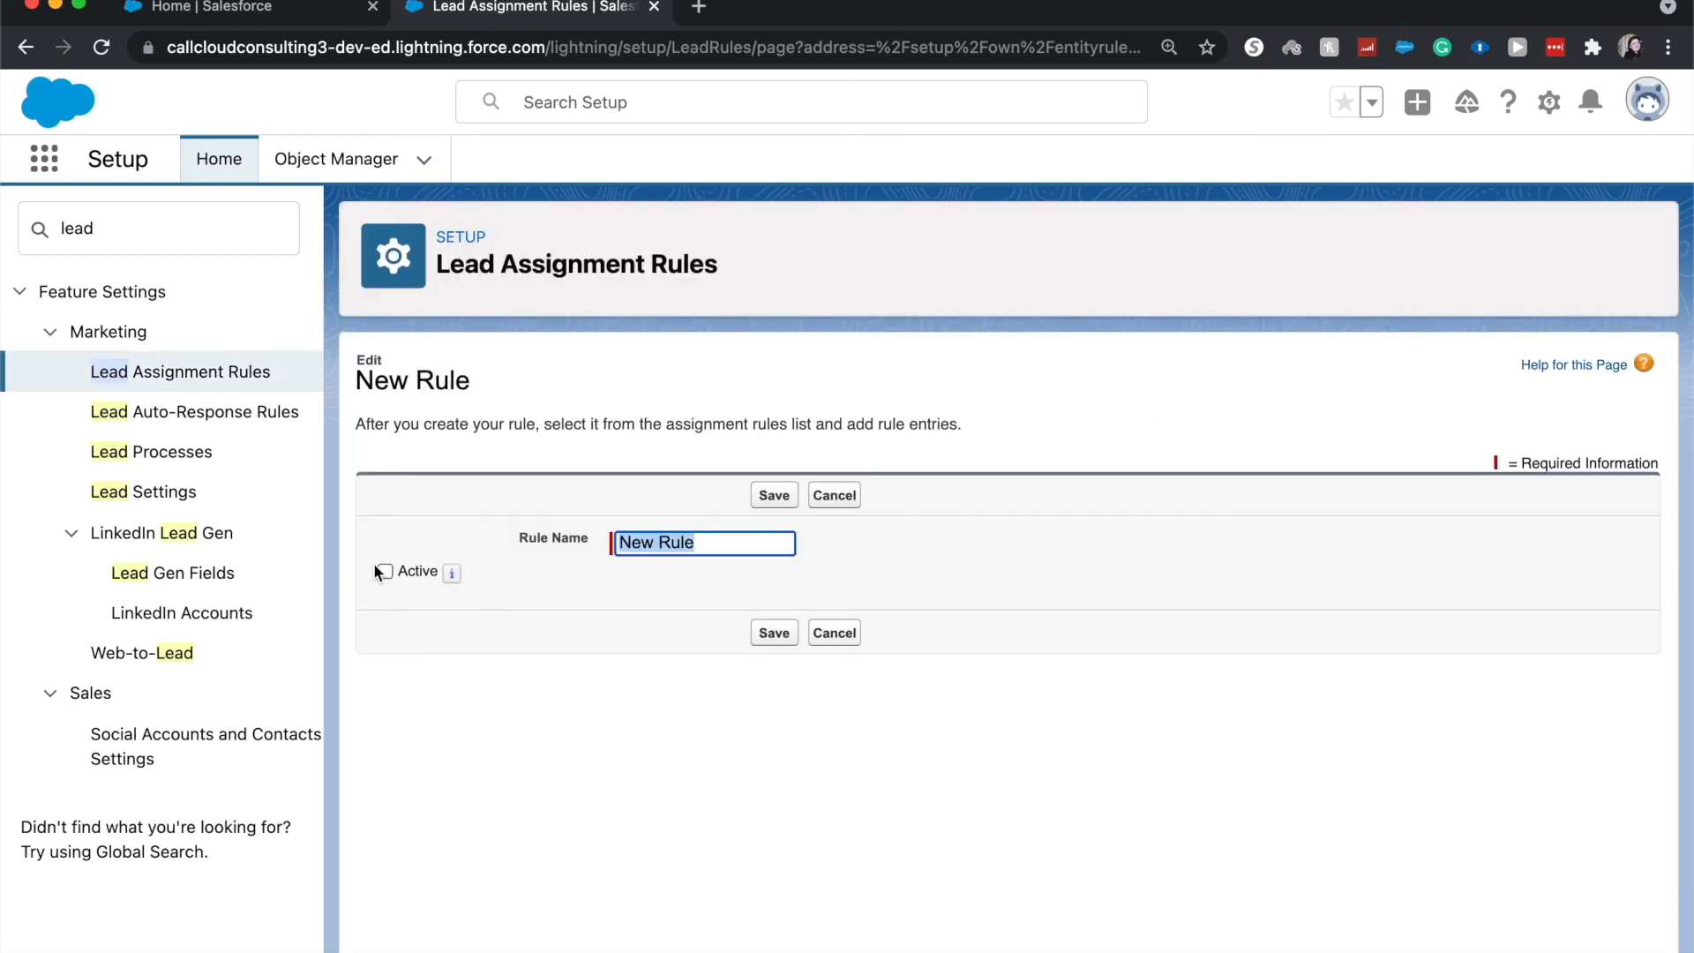
Step: Check Active on New Rule and save it
left_click(382, 571)
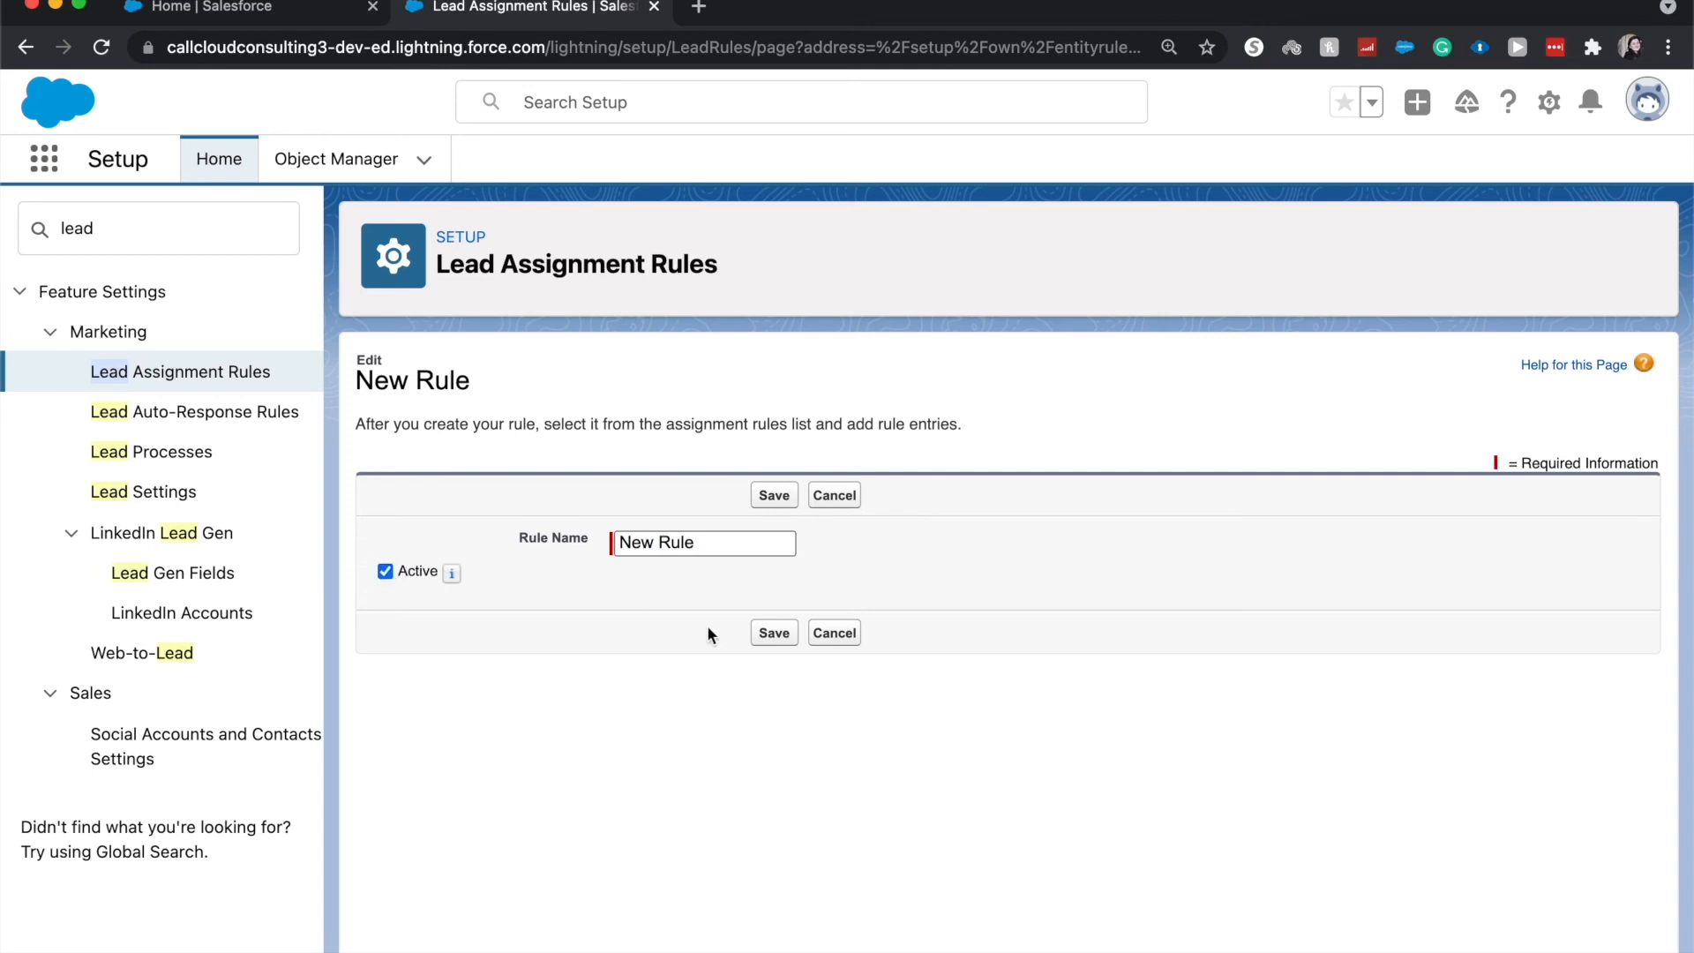
left_click(773, 494)
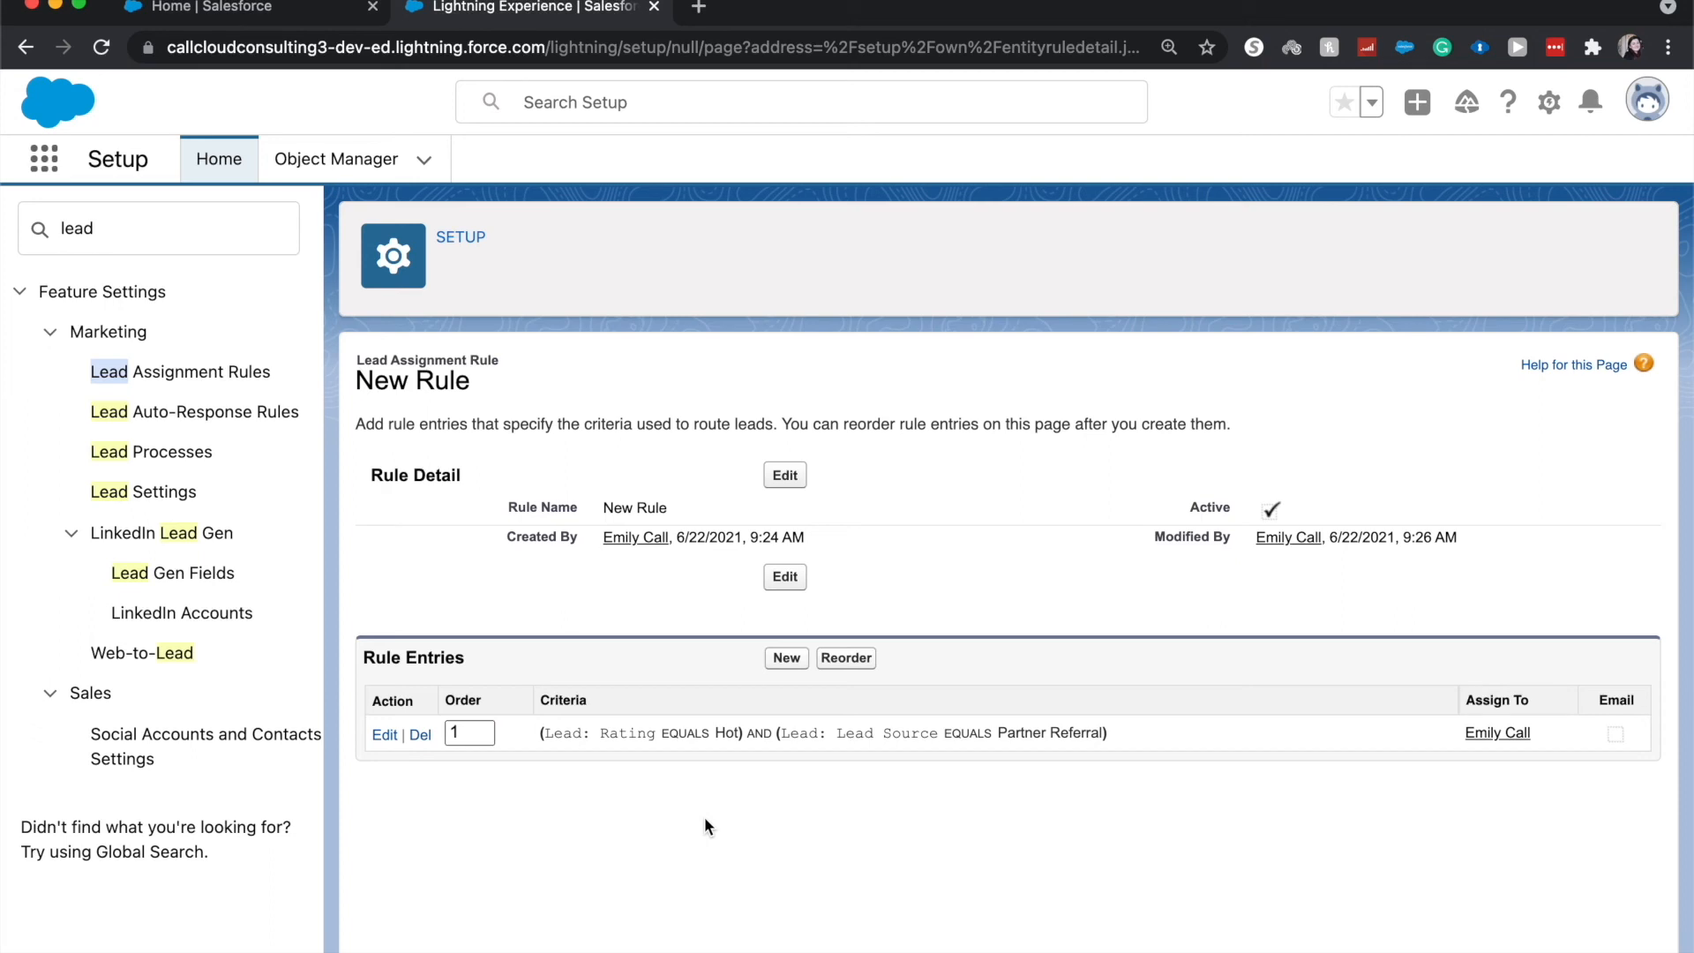
mouse_move(731, 706)
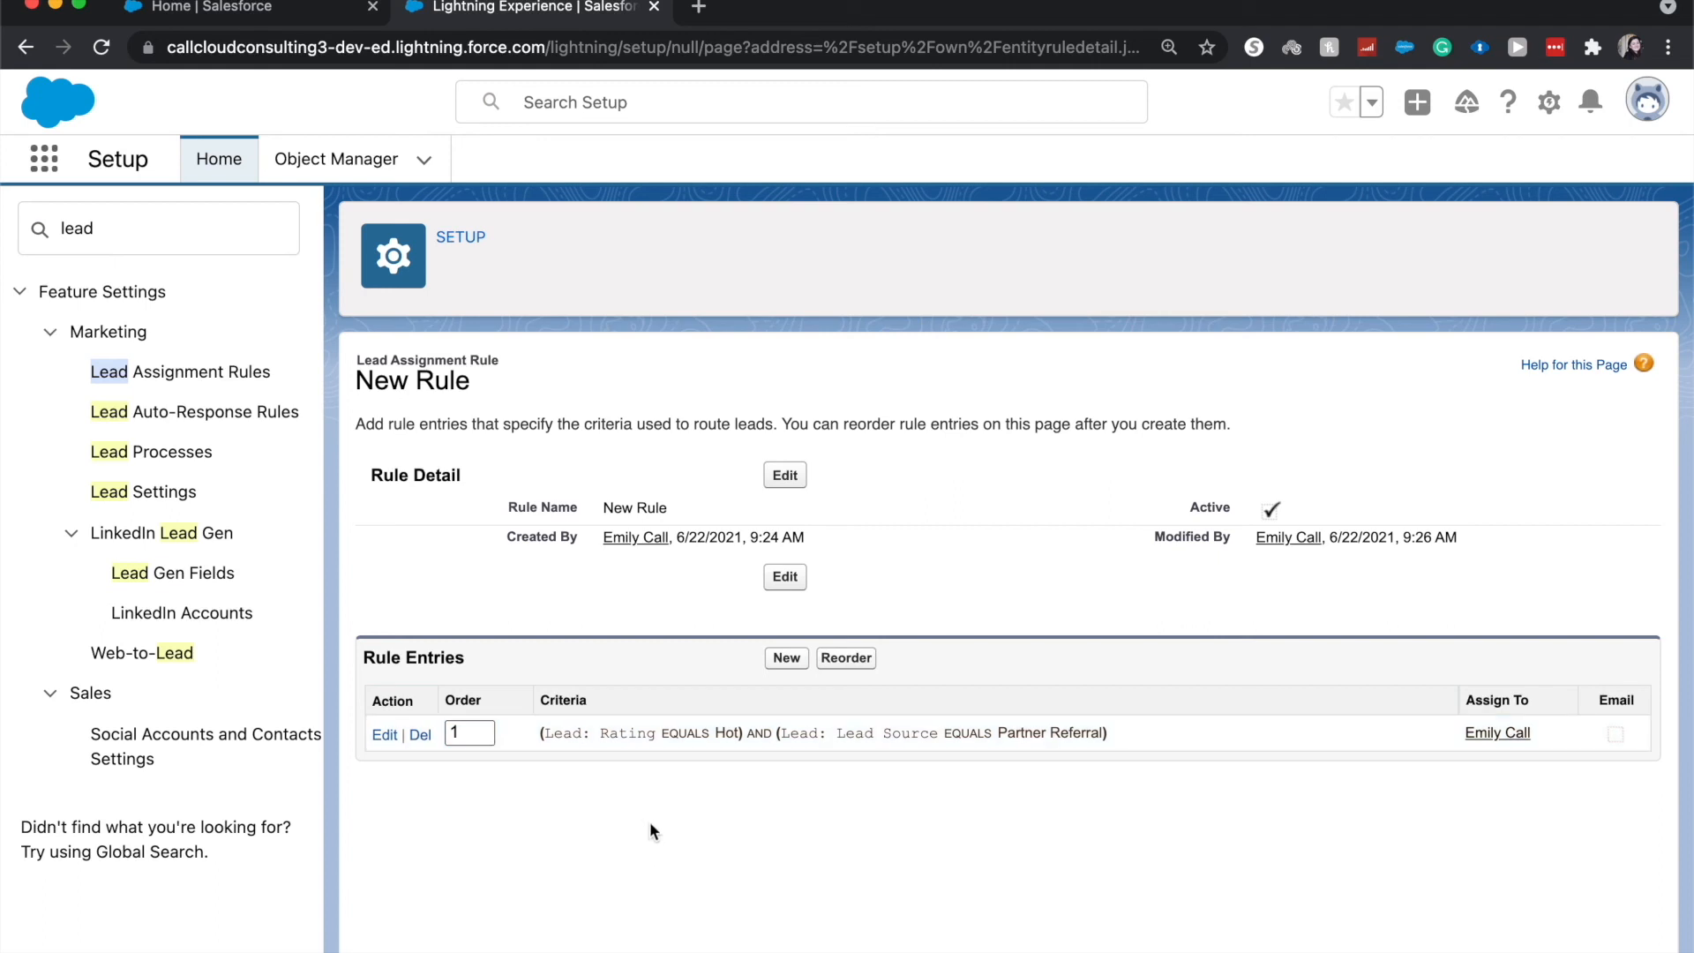
mouse_move(605, 884)
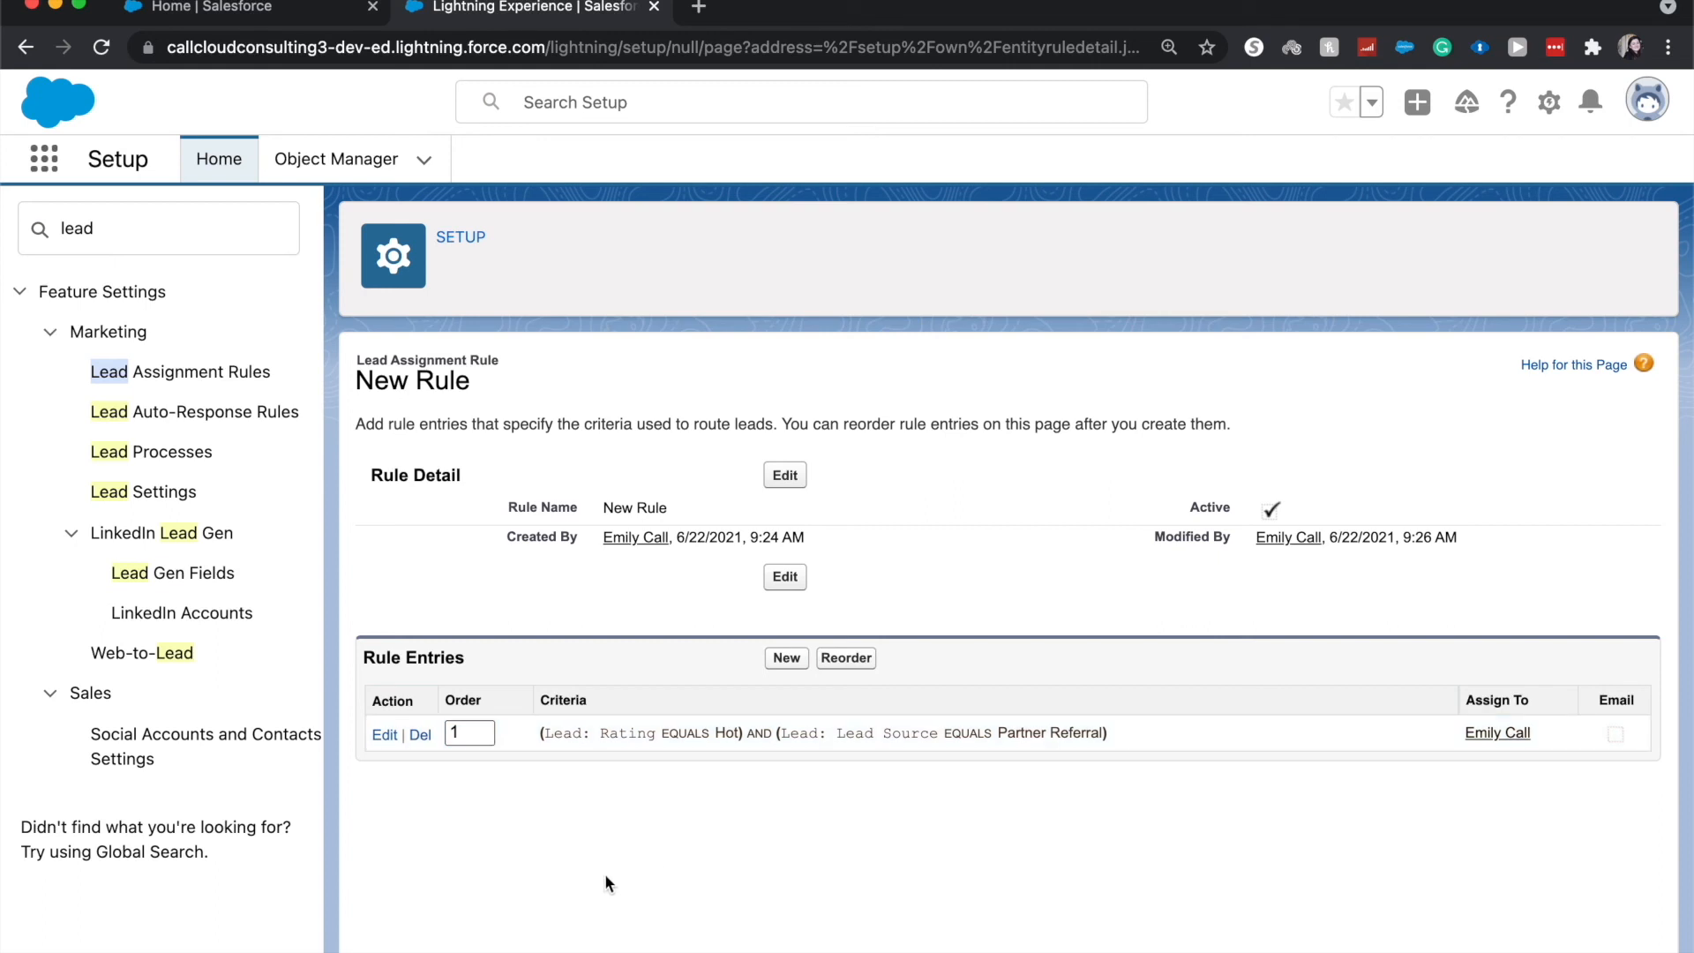
mouse_move(903, 772)
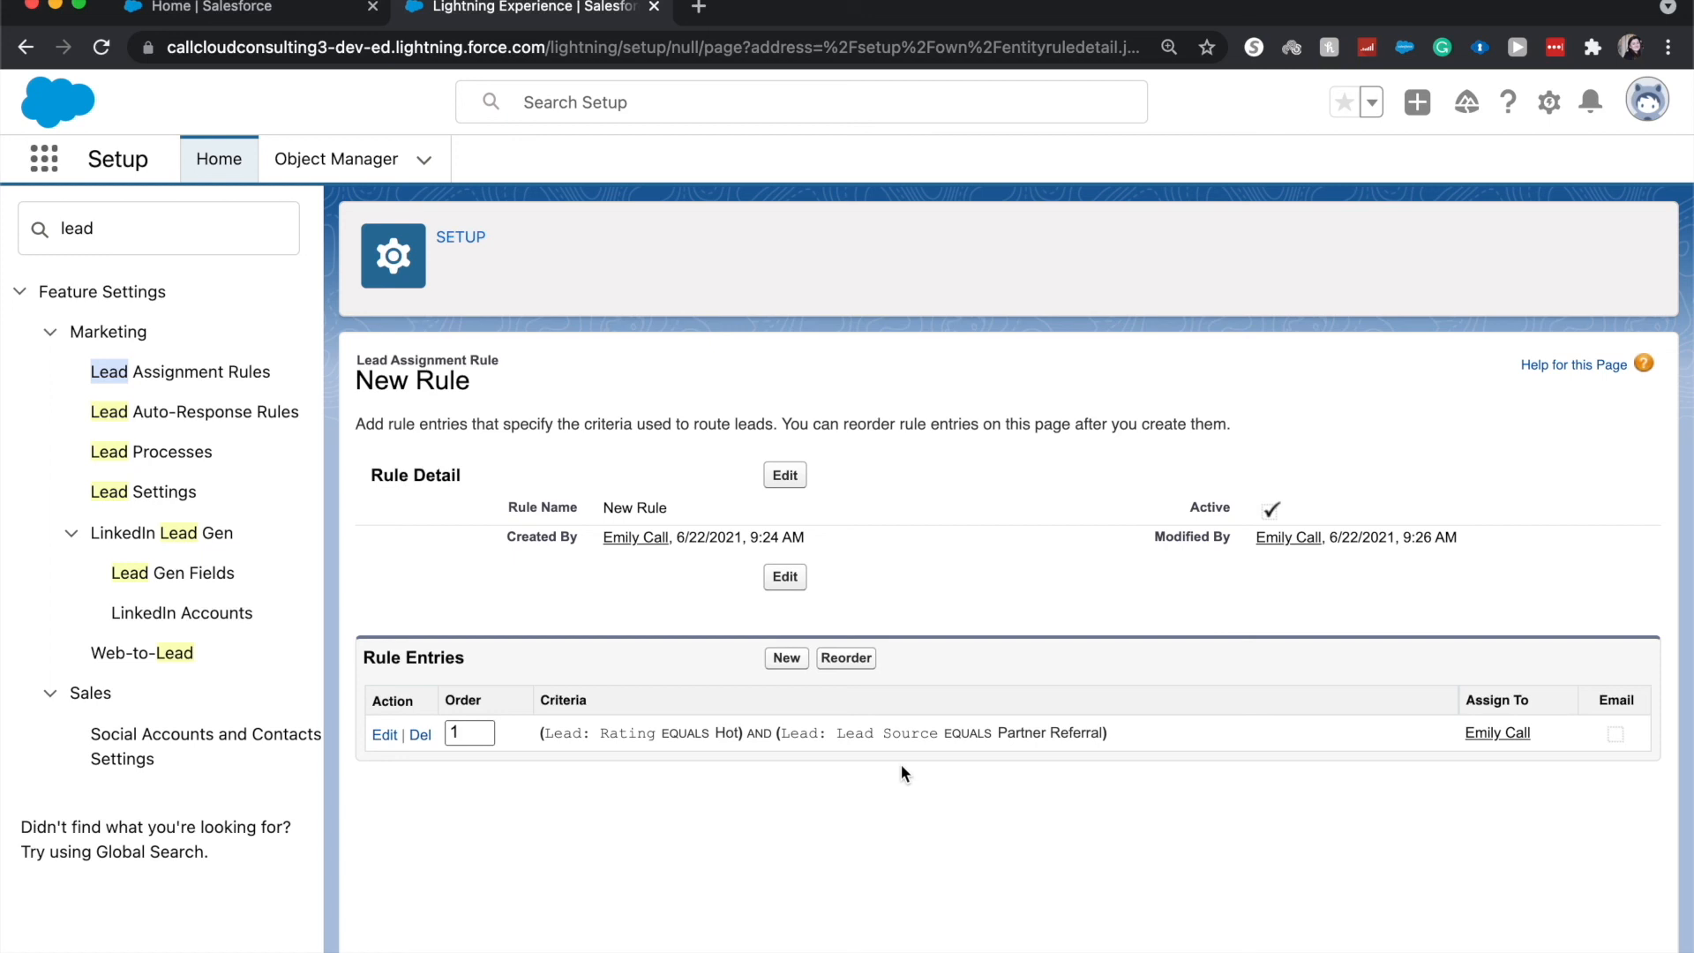
mouse_move(891, 492)
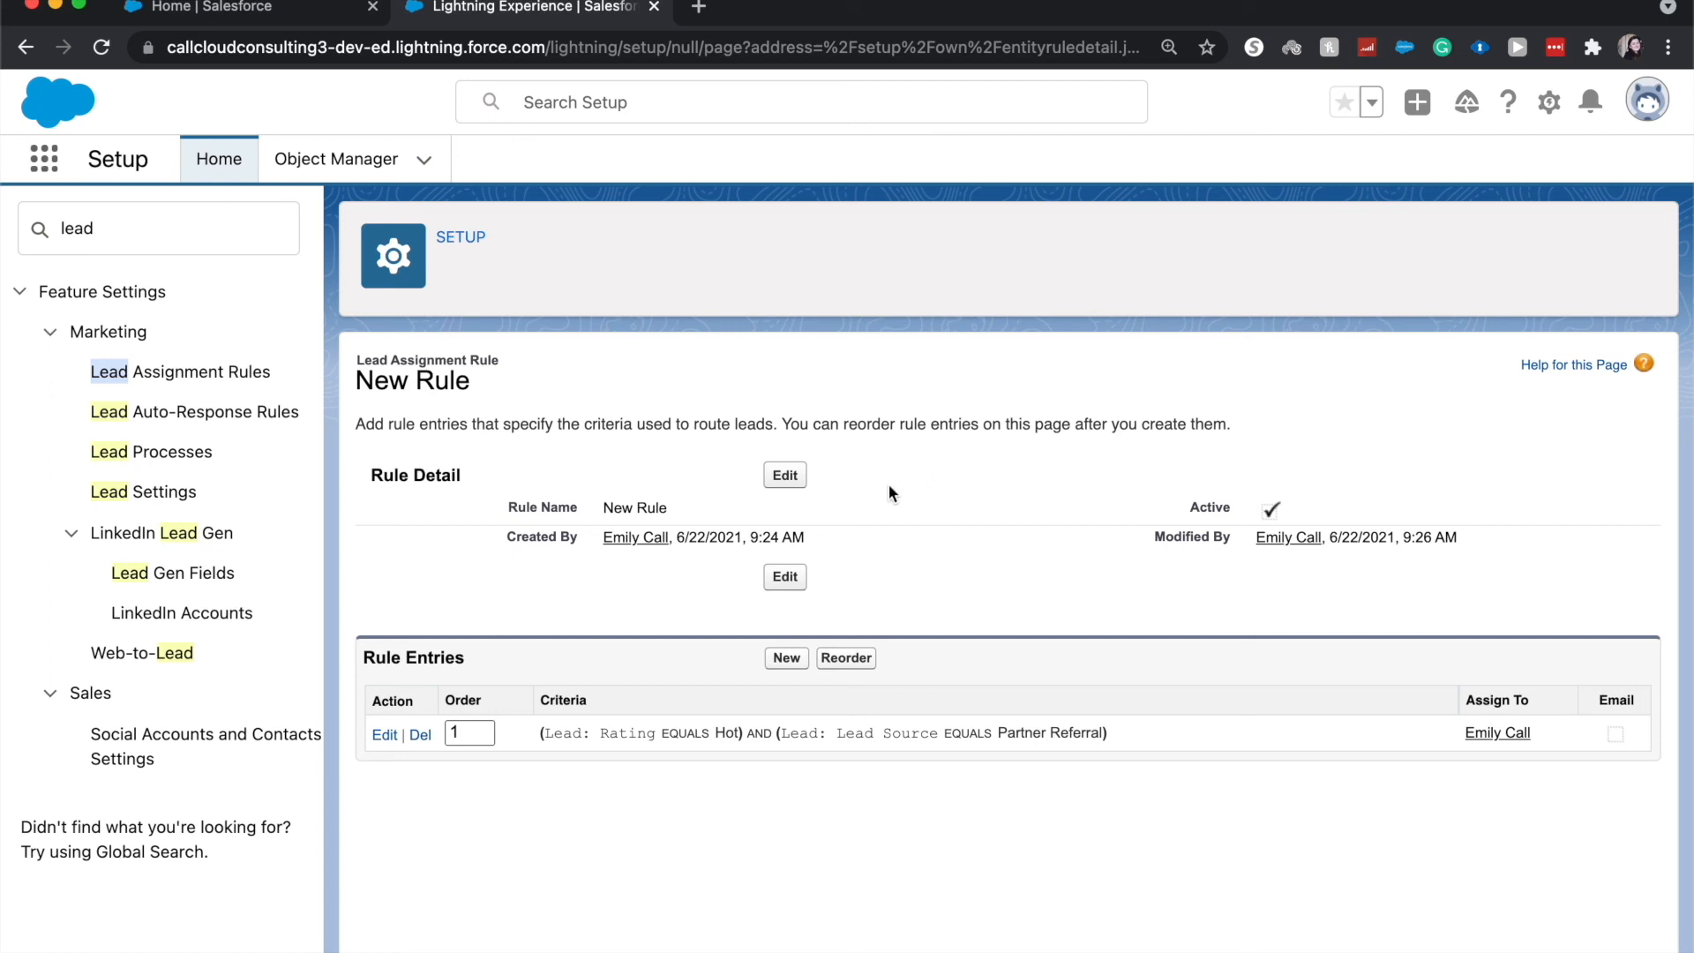